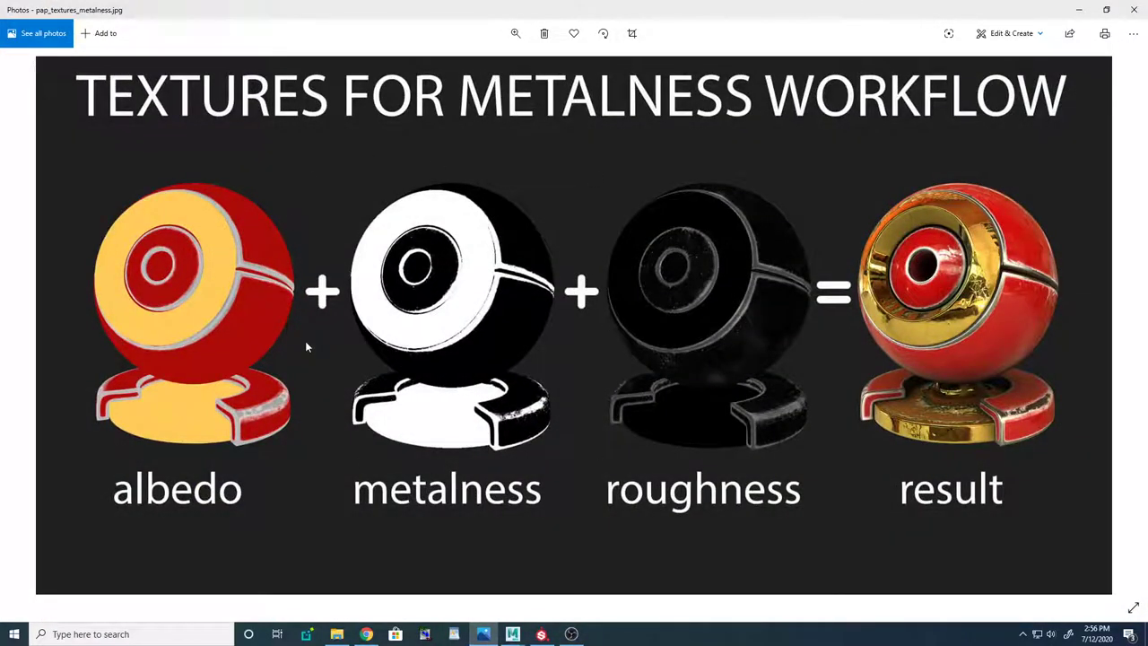
mouse_move(350, 183)
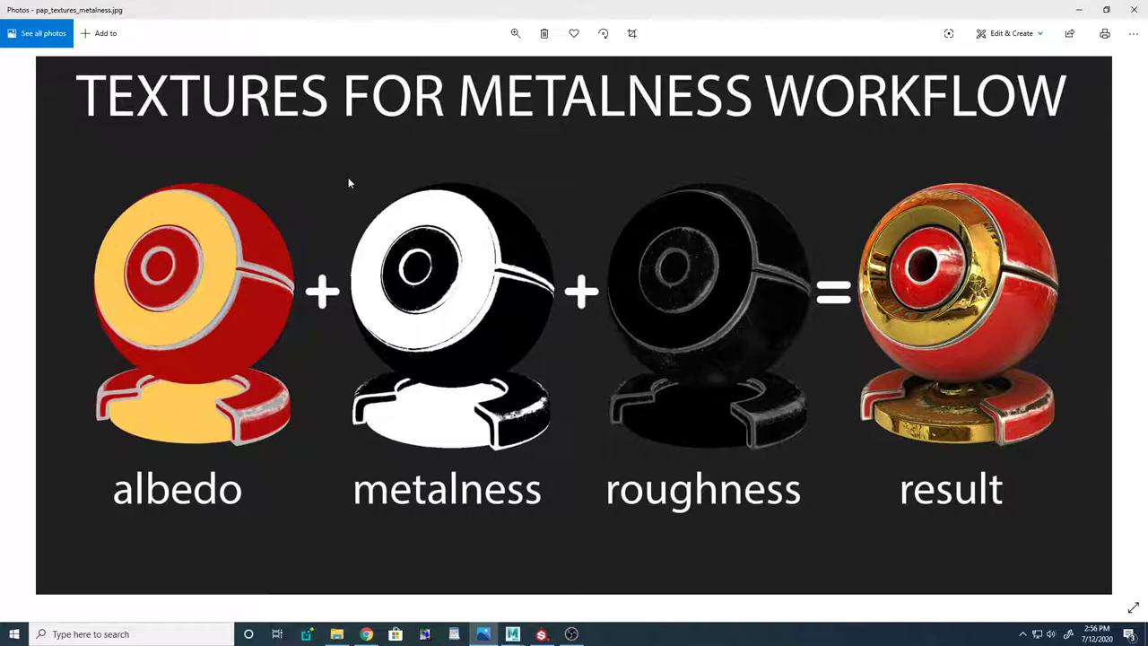
mouse_move(308, 267)
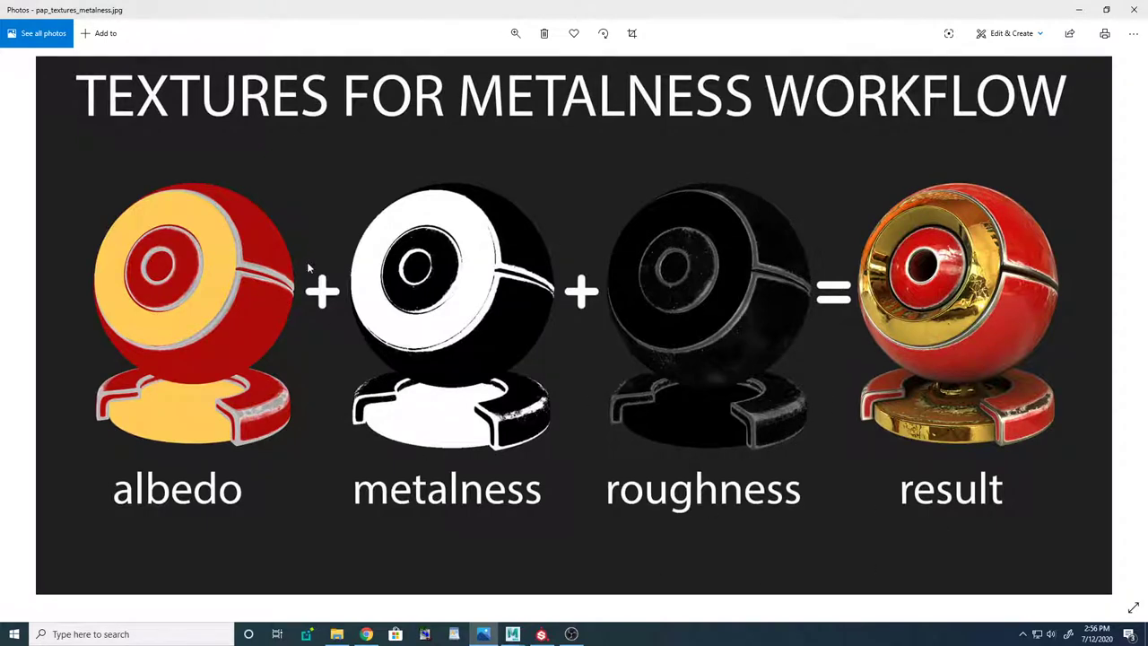
mouse_move(476, 351)
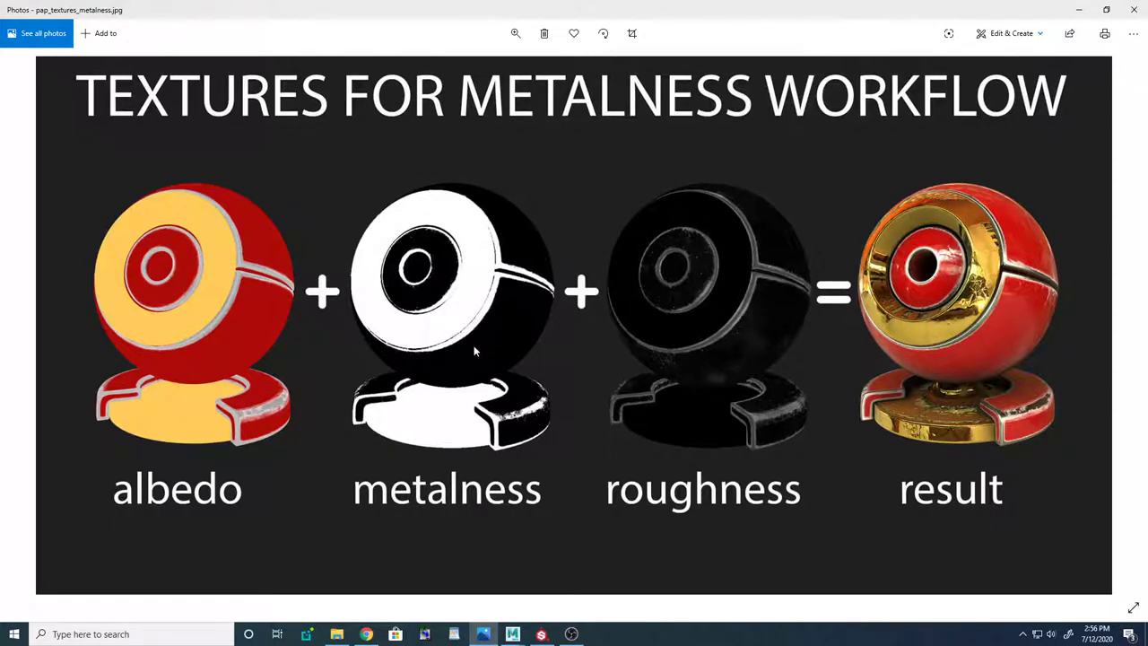
mouse_move(171, 529)
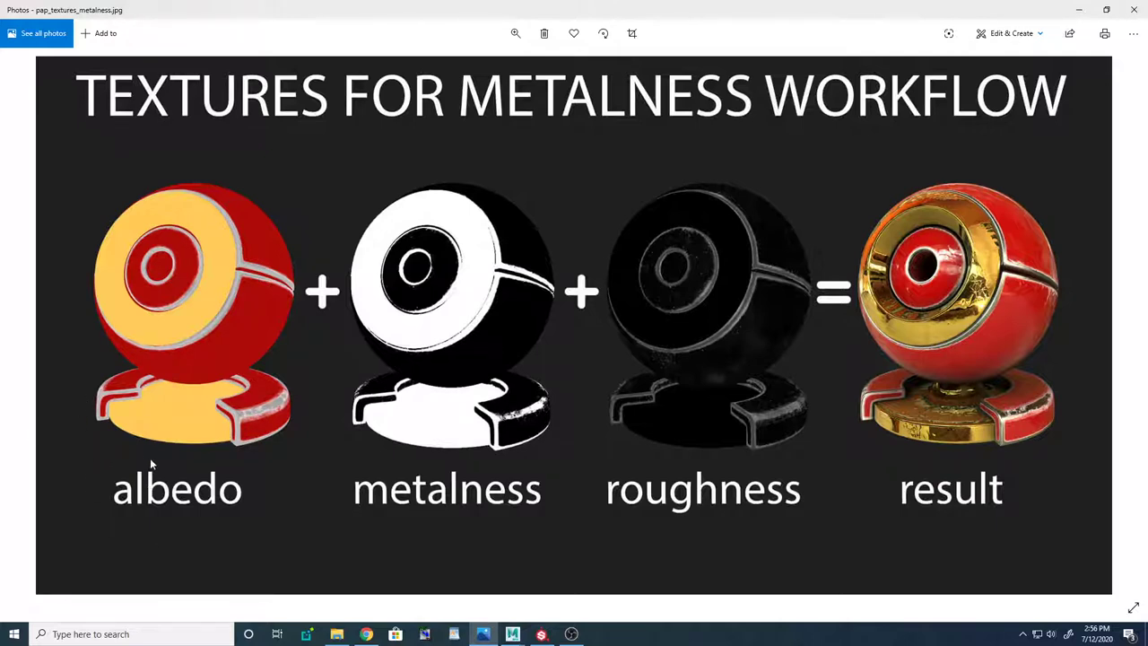
mouse_move(188, 166)
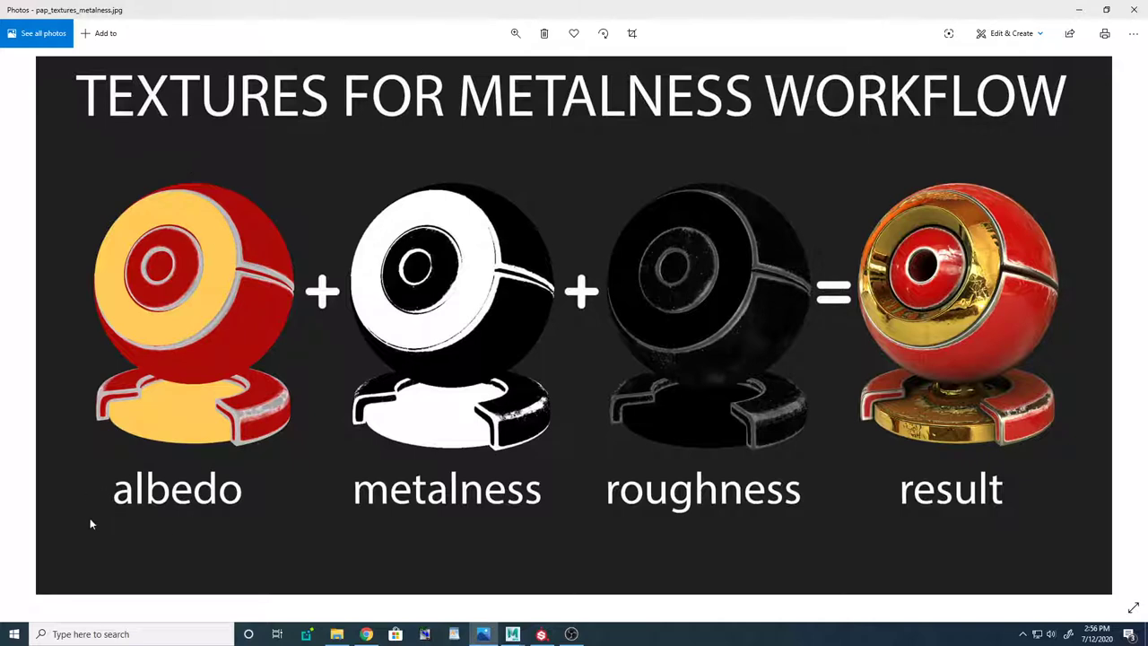
mouse_move(756, 454)
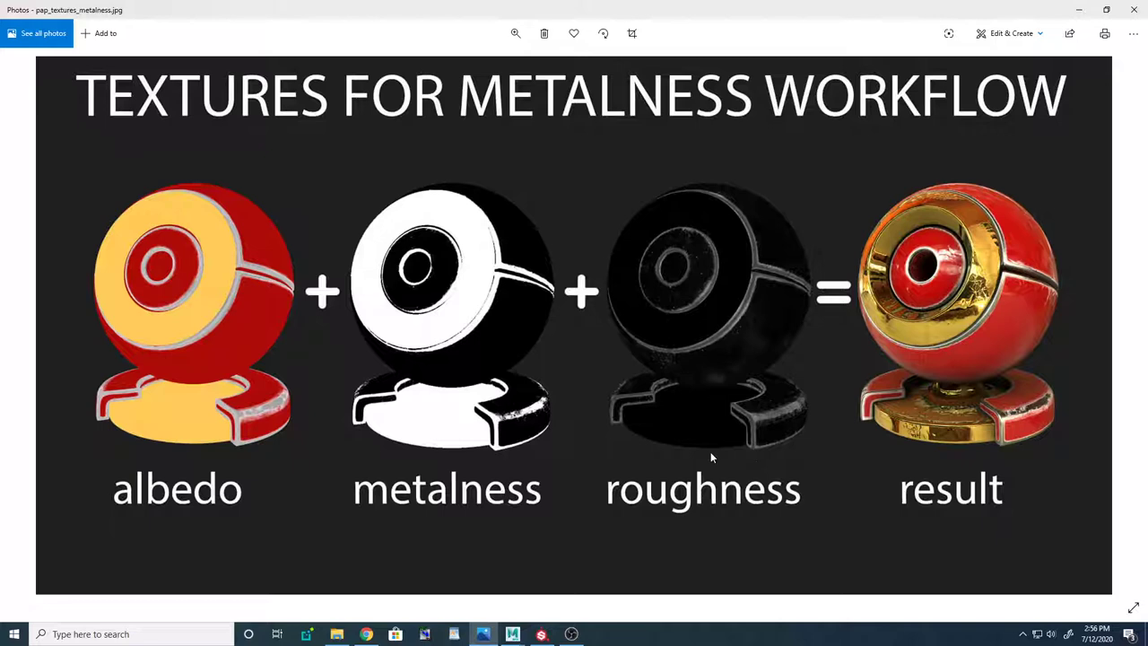
mouse_move(435, 500)
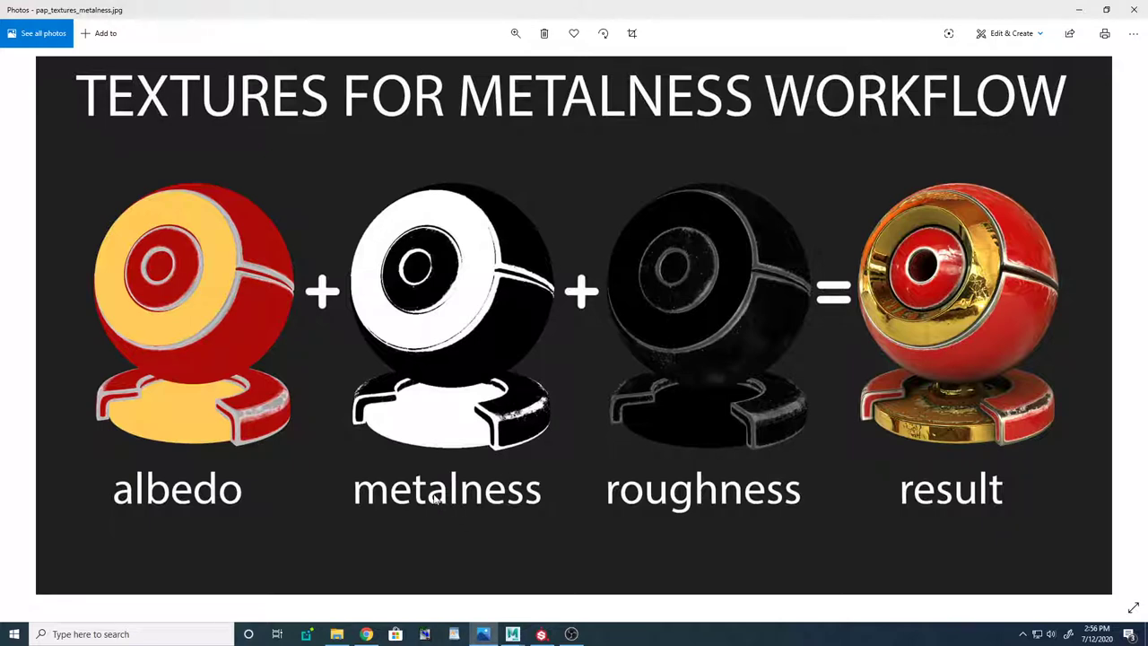
mouse_move(493, 535)
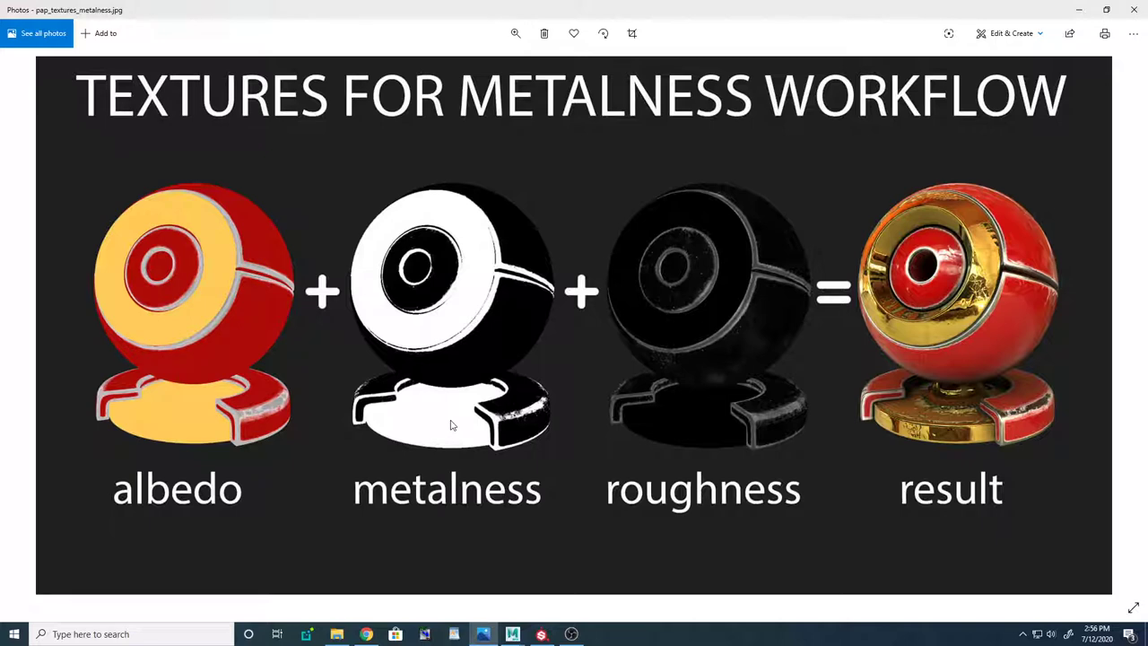
mouse_move(354, 426)
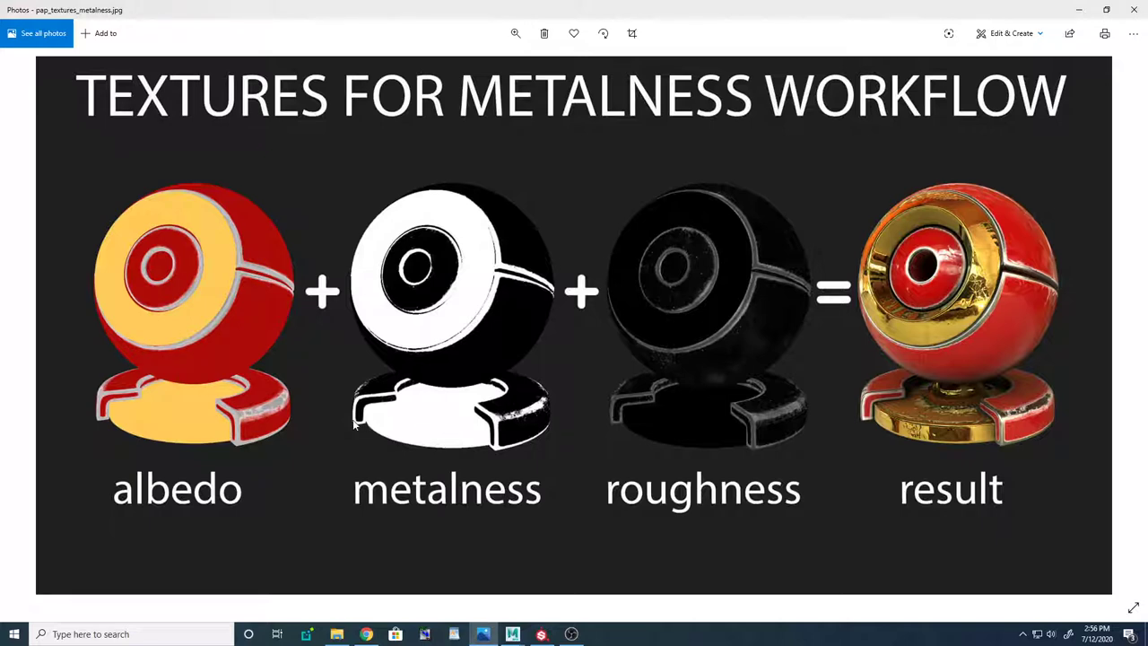
mouse_move(1011, 388)
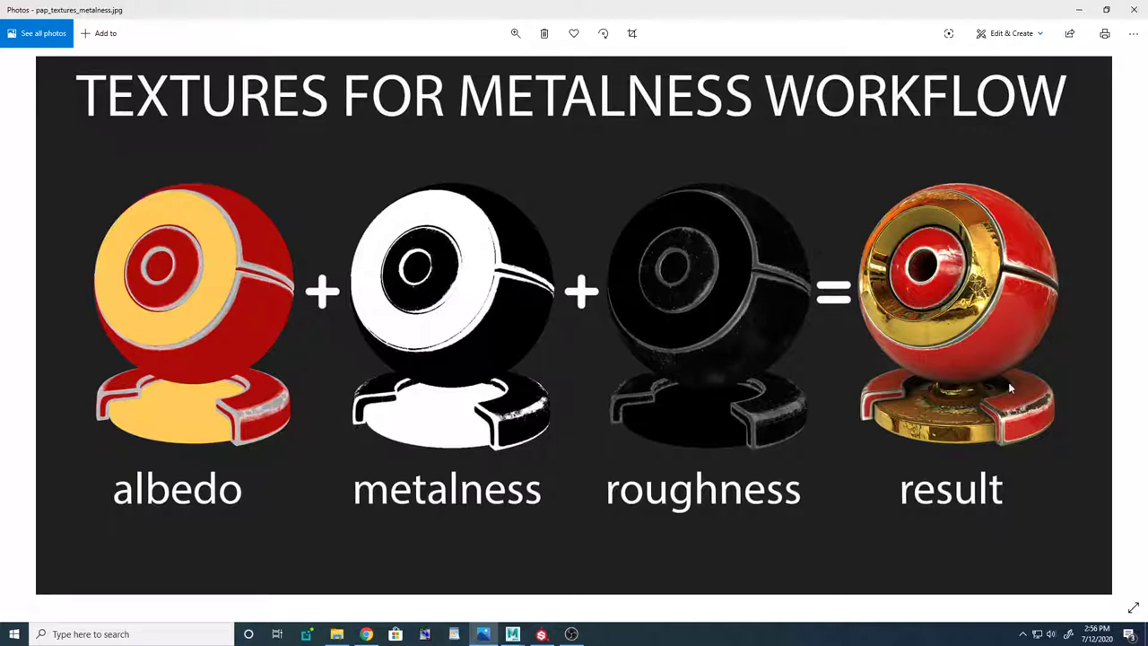
mouse_move(957, 200)
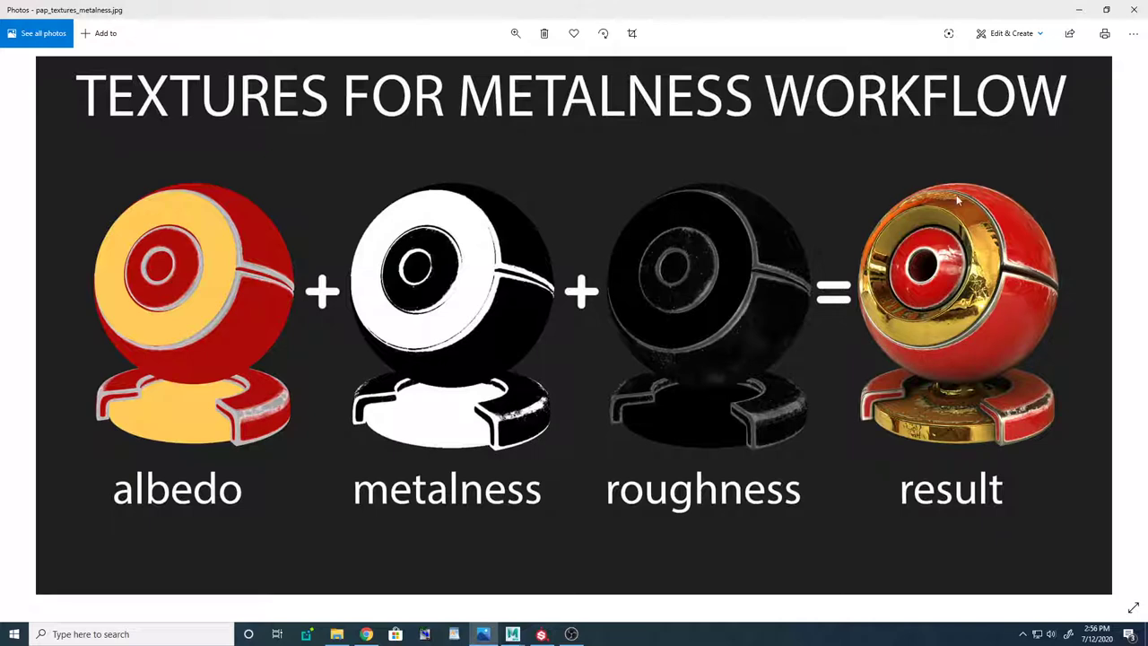
mouse_move(634, 355)
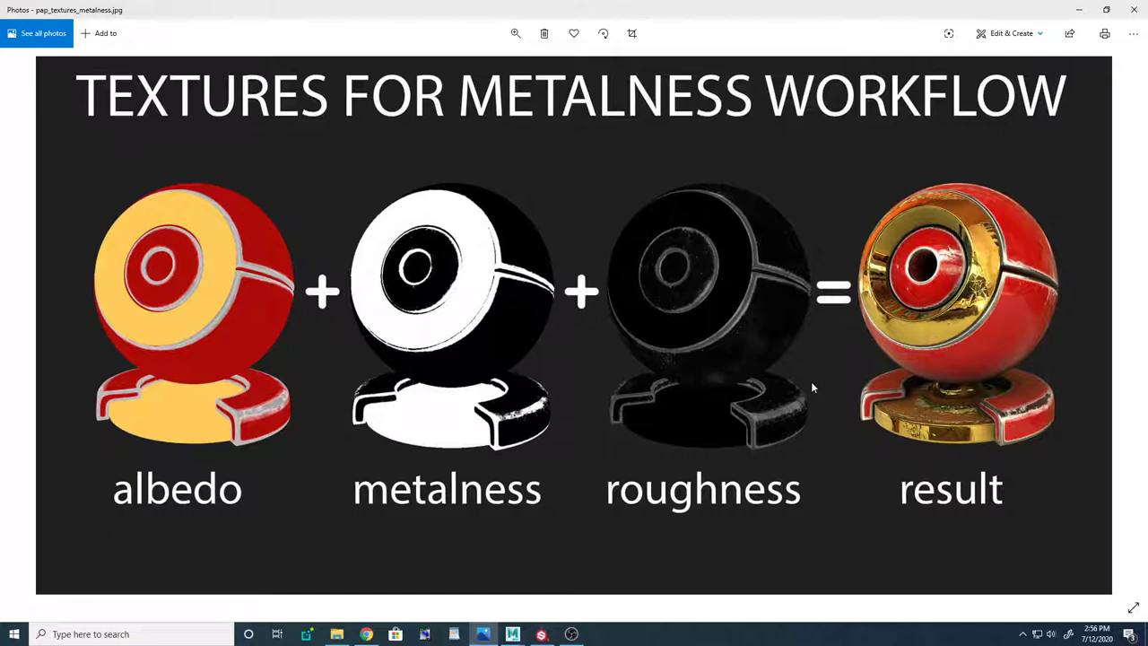
mouse_move(752, 318)
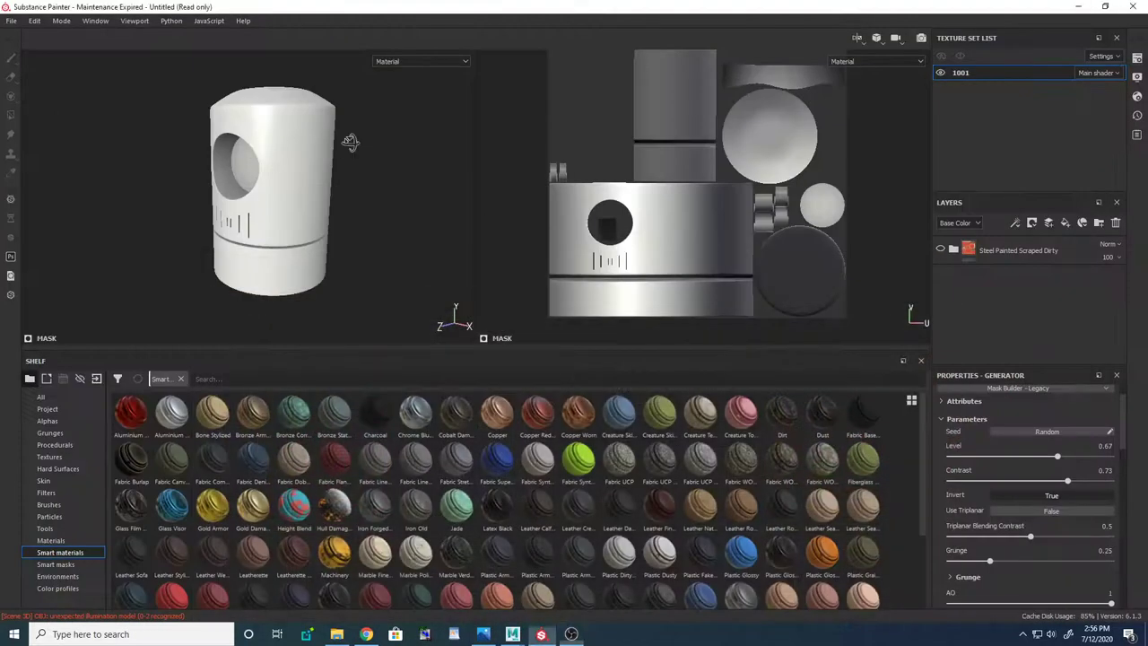
Step: Orbit the red scraped-steel cylinder and check the baked mesh maps for texture set 1001
drag(350, 140, 396, 163)
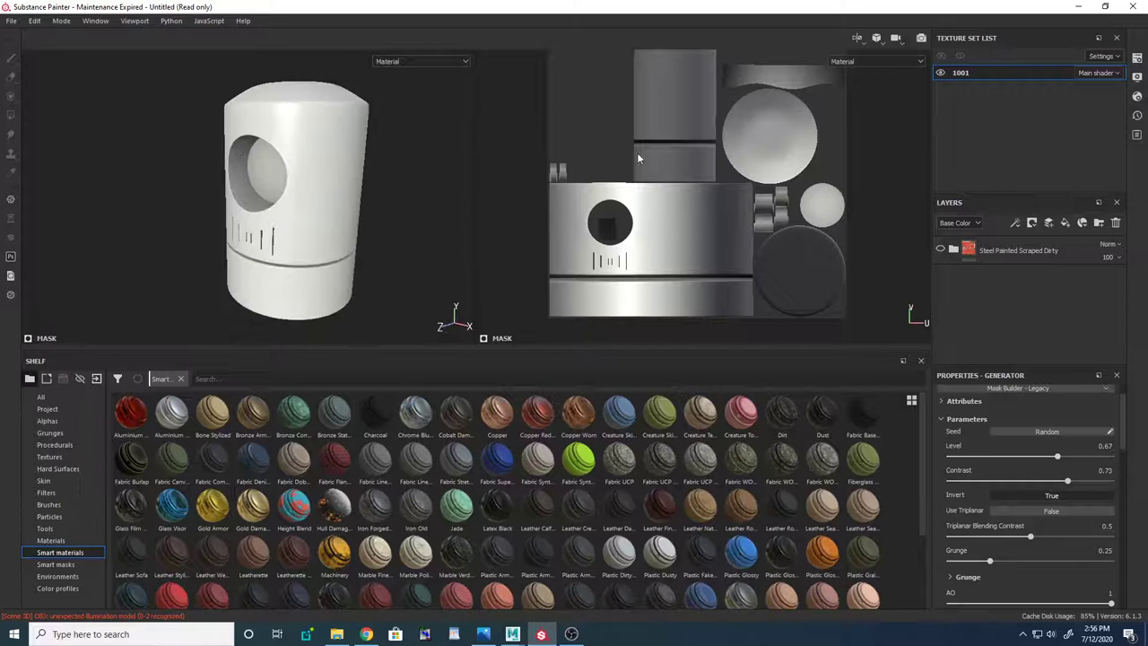
click(1137, 58)
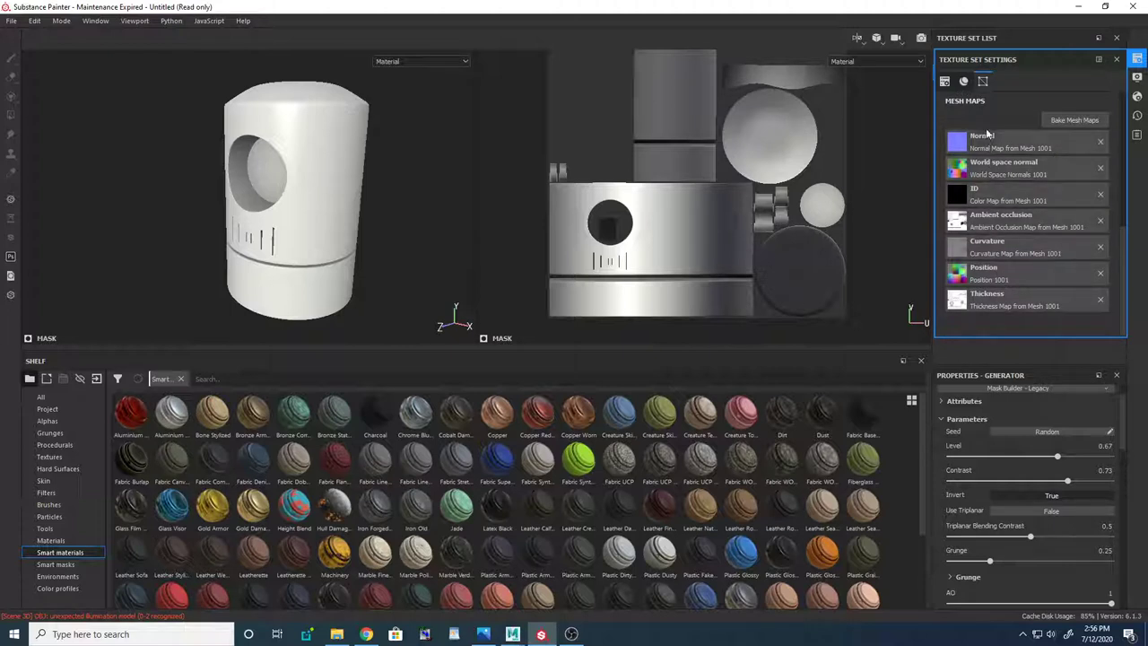
mouse_move(1116, 60)
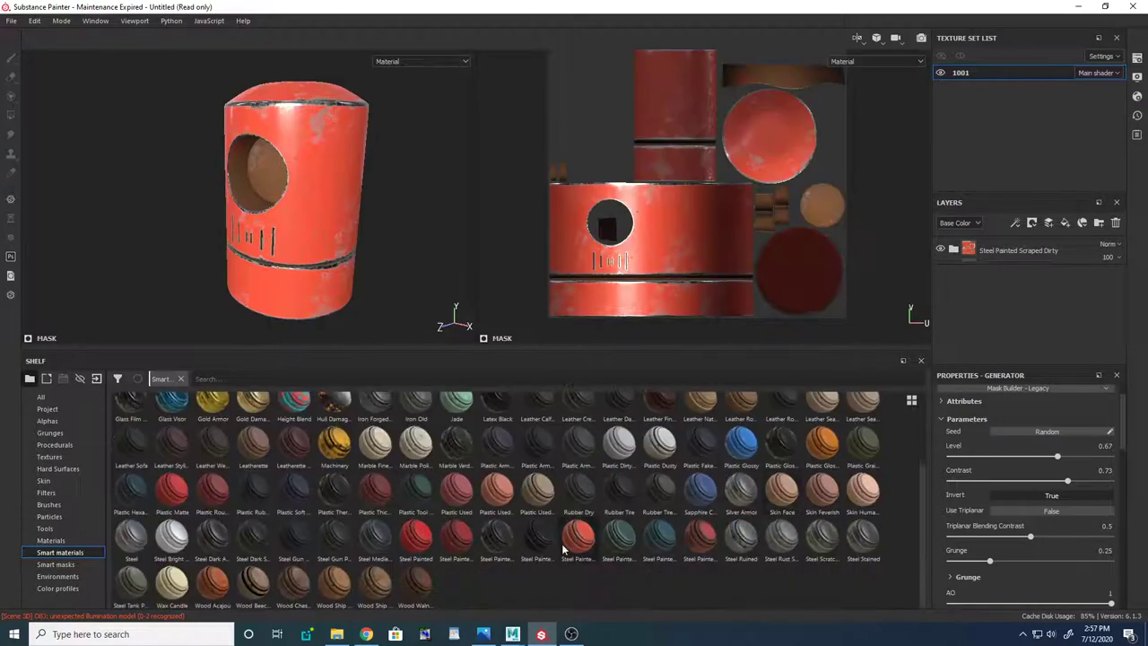
mouse_move(578, 538)
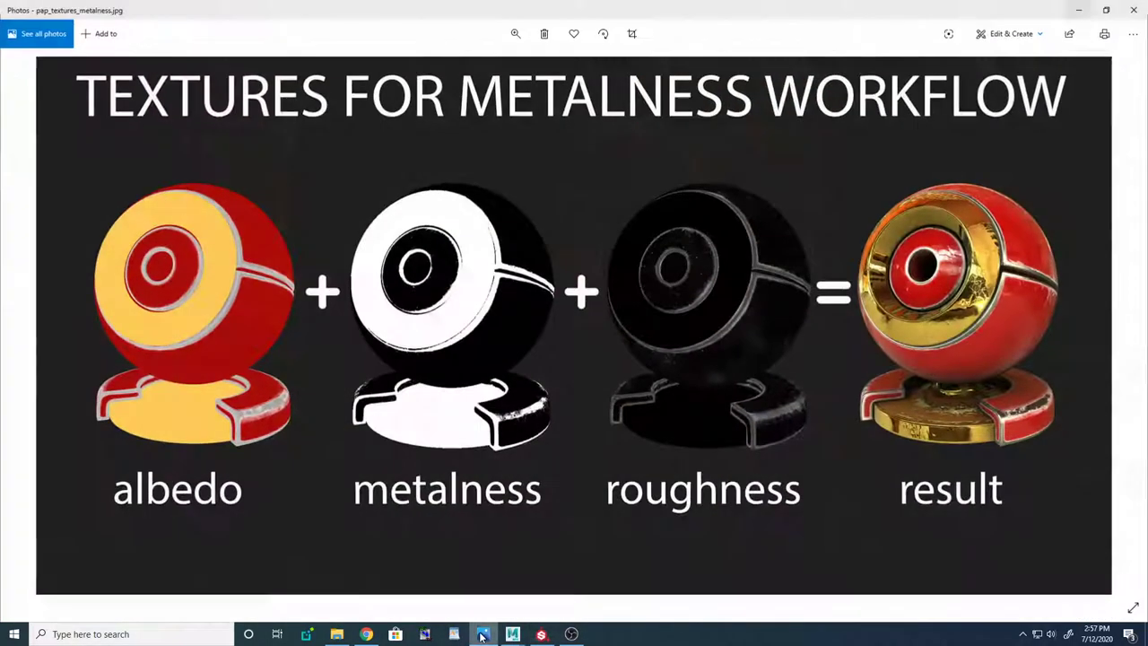
Step: Preview the metallic, normal and height channels against the reference photo, then return to material view
click(483, 634)
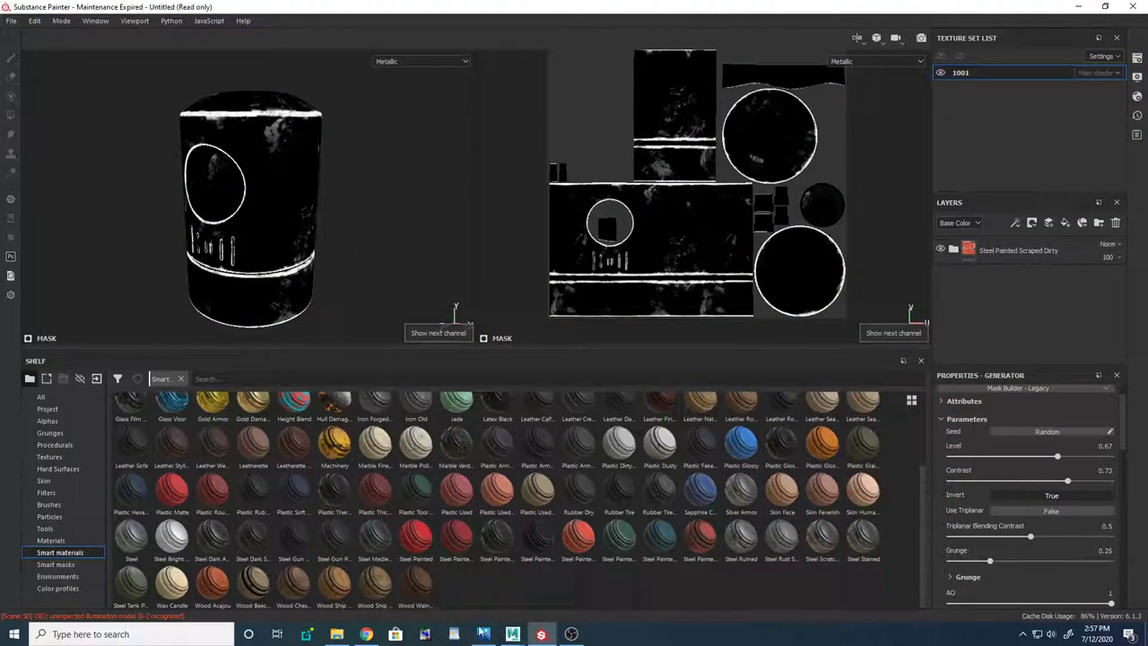
click(483, 634)
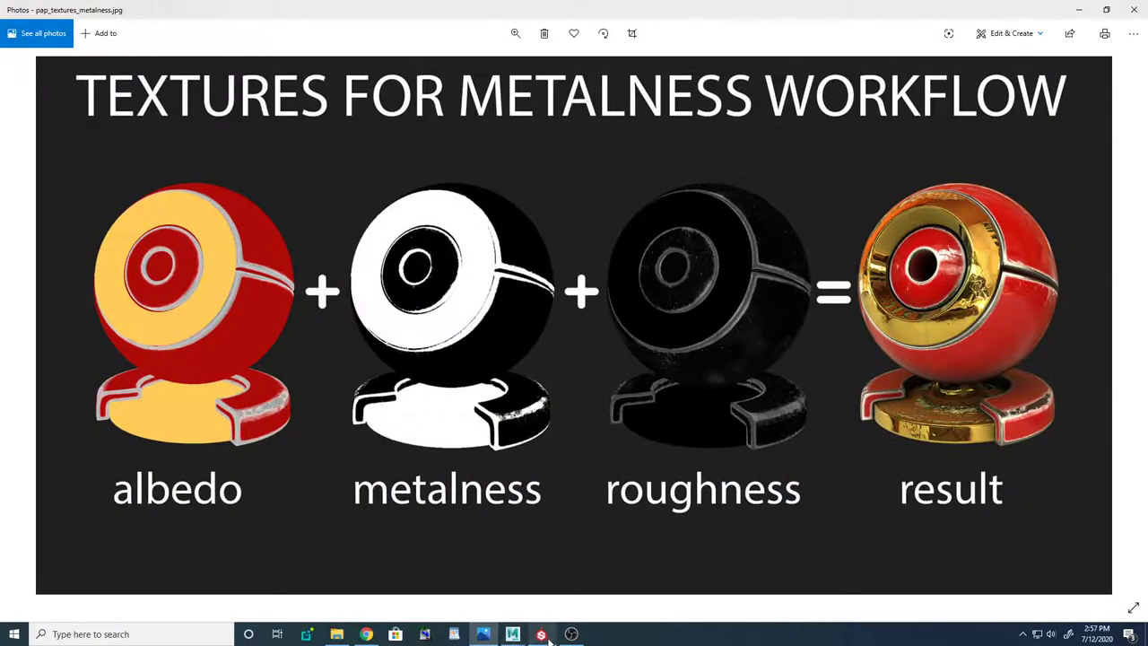
click(541, 634)
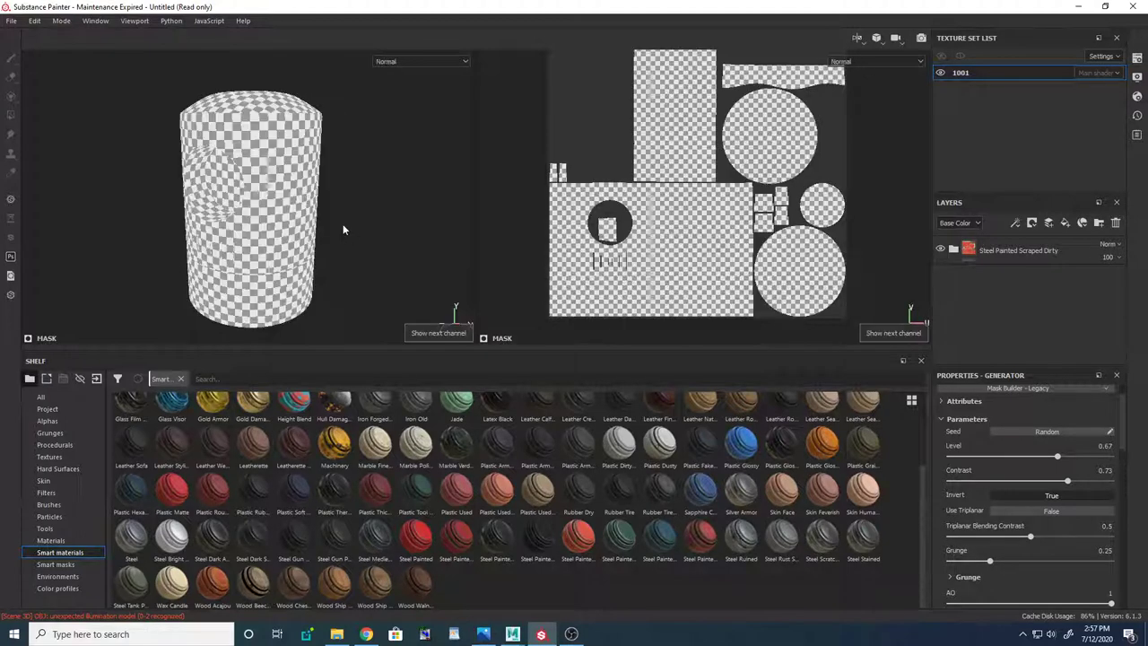
click(420, 61)
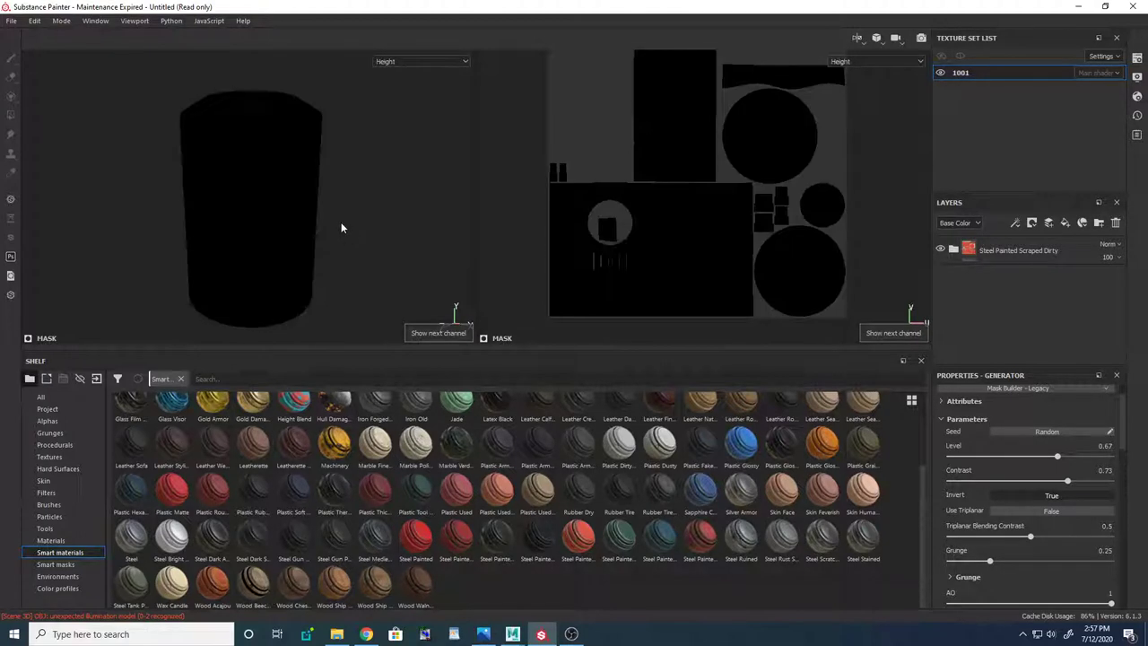
click(11, 21)
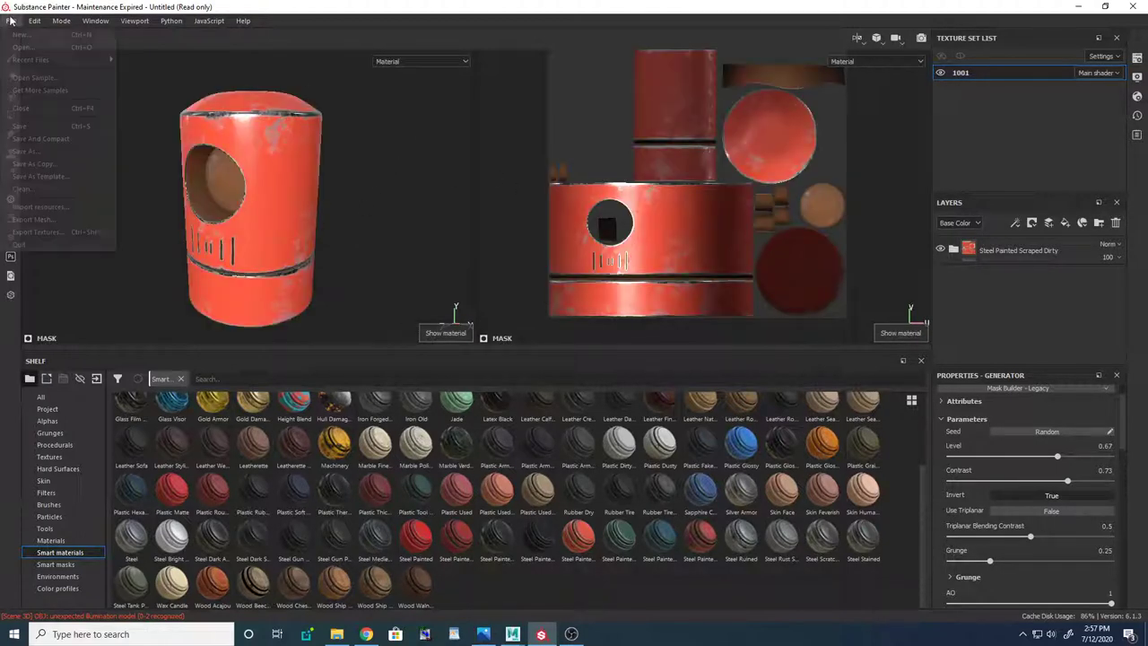
Step: Choose the PBR Metallic Roughness output template in the texture export settings
click(37, 232)
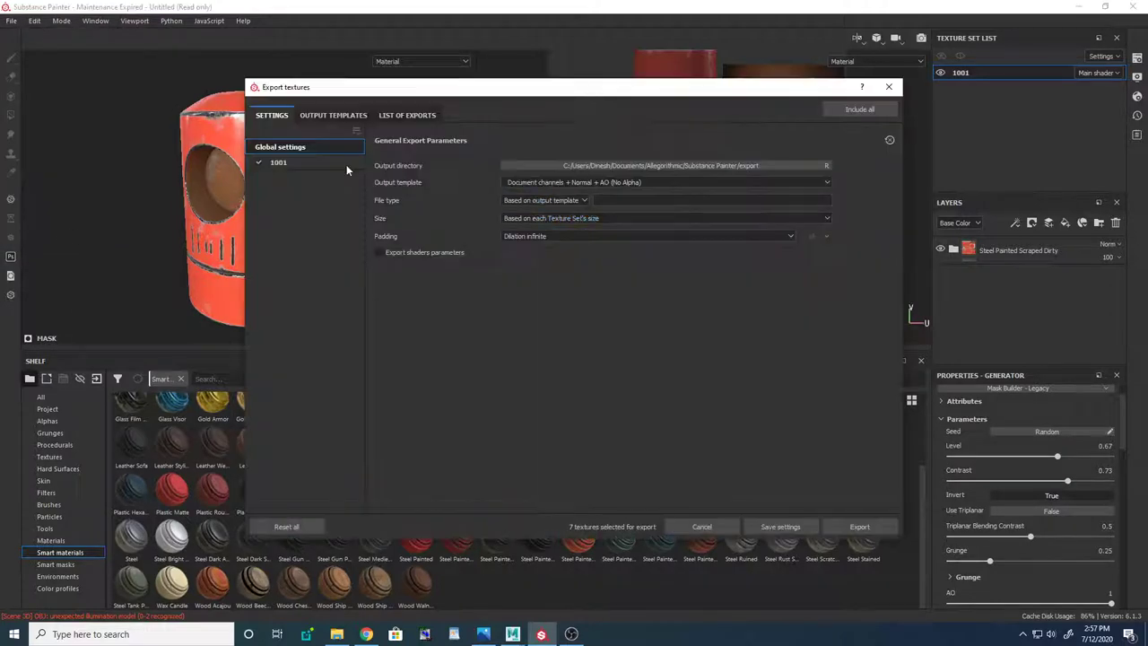
click(664, 182)
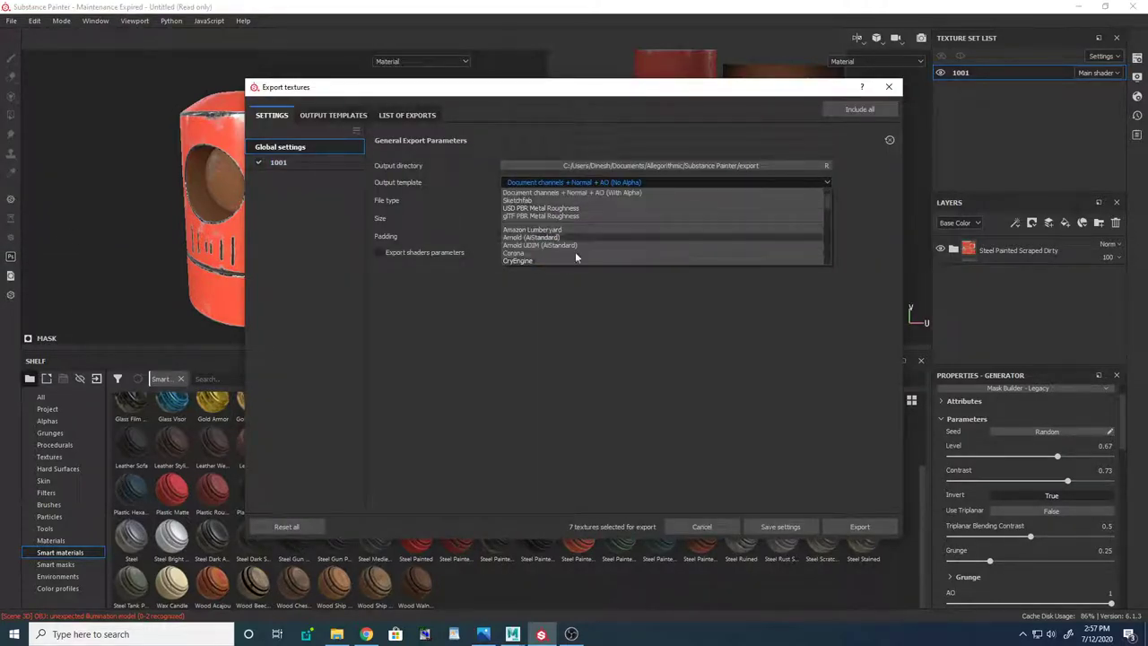
scroll(down, 3)
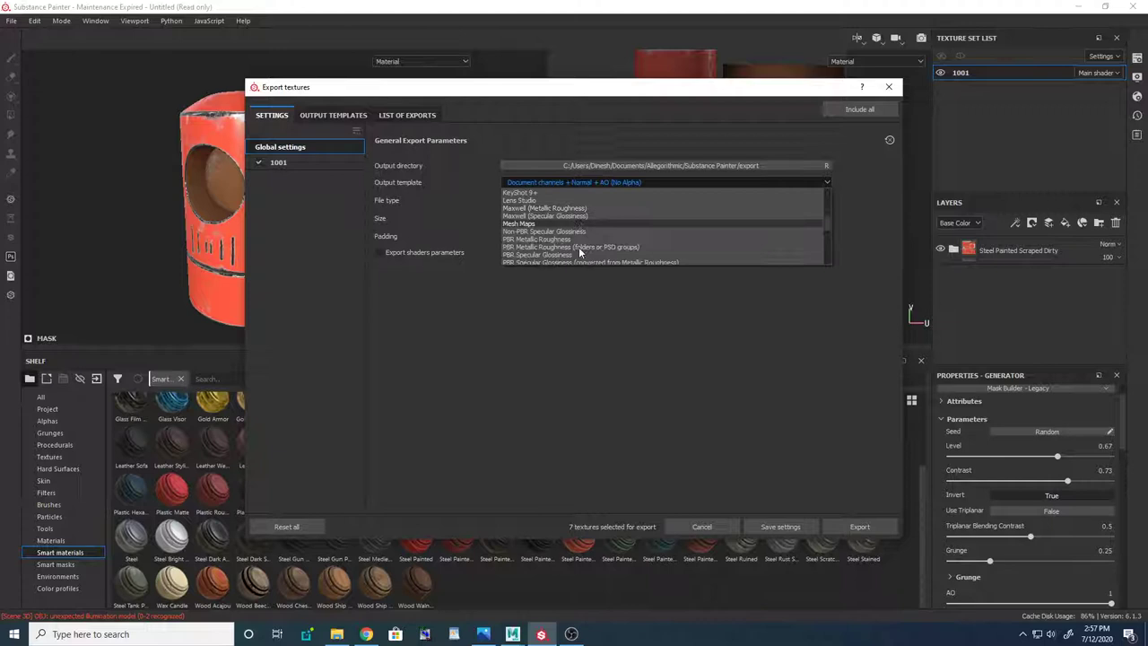
click(536, 247)
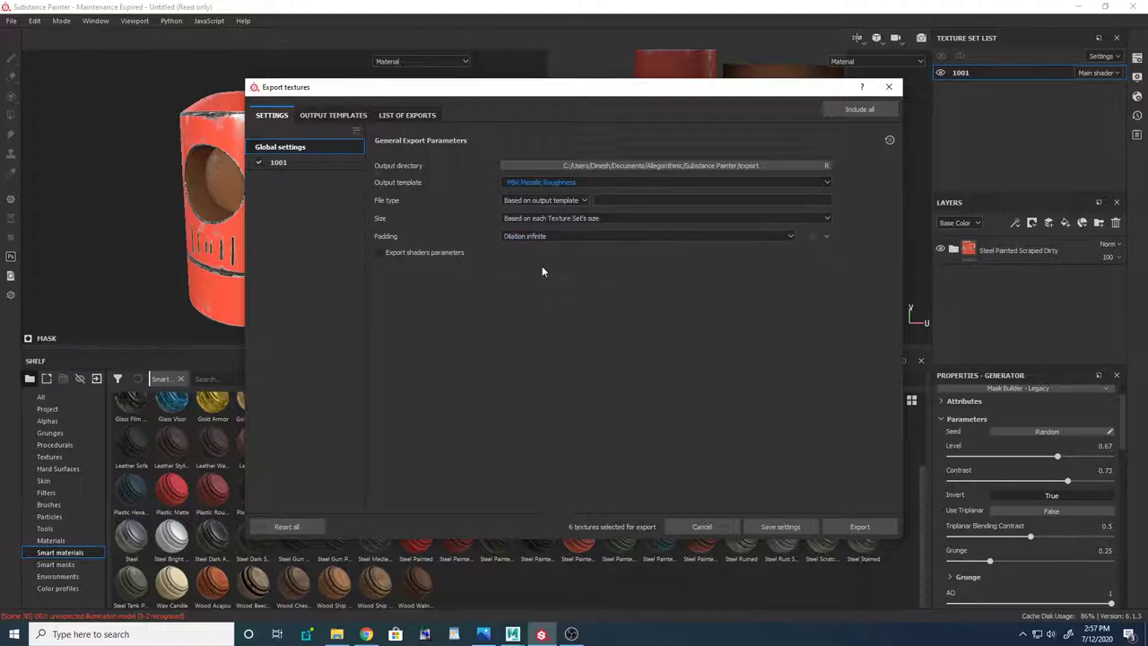
click(406, 114)
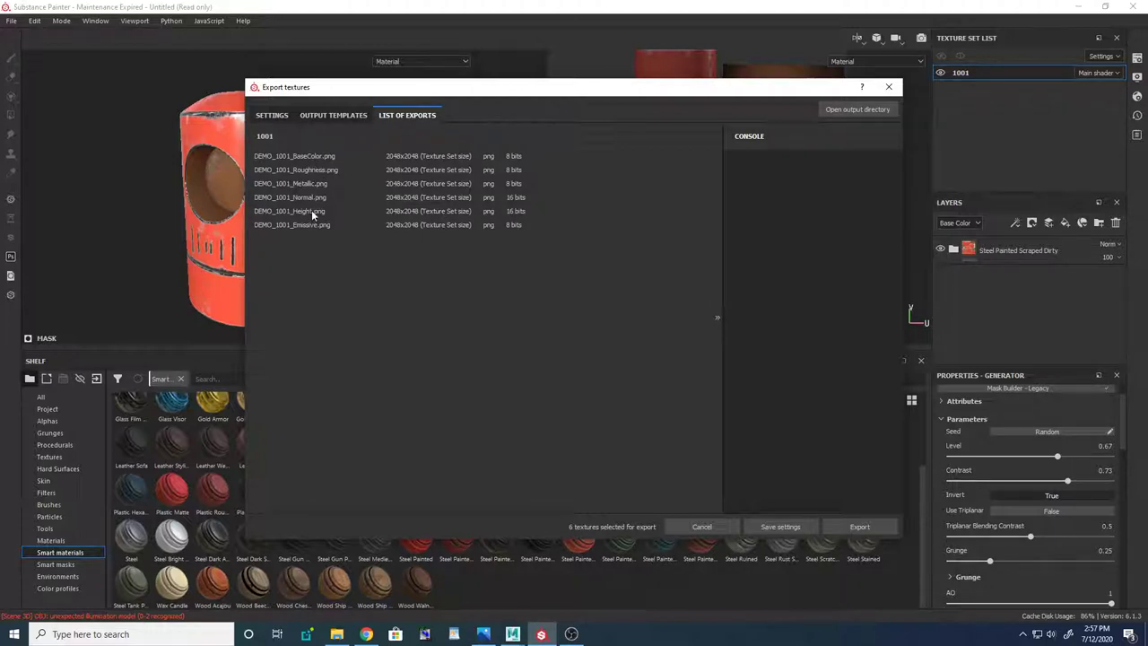
mouse_move(360, 239)
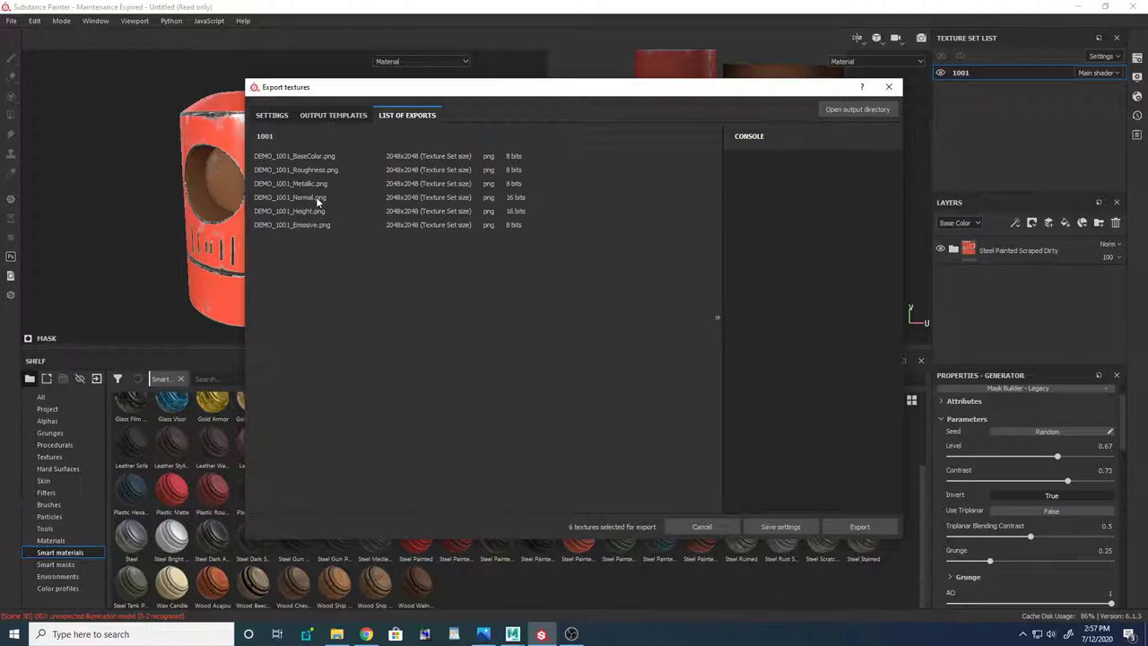
Step: Export the maps as 1024 EXR files into the PBR_redshift folder
click(333, 115)
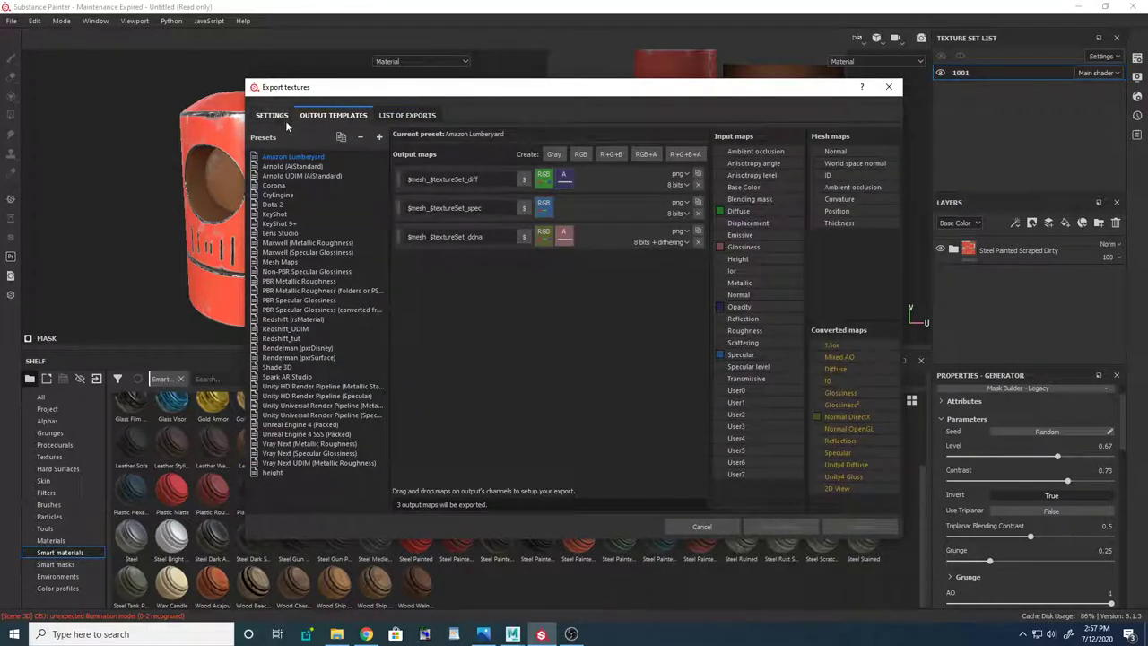
click(272, 115)
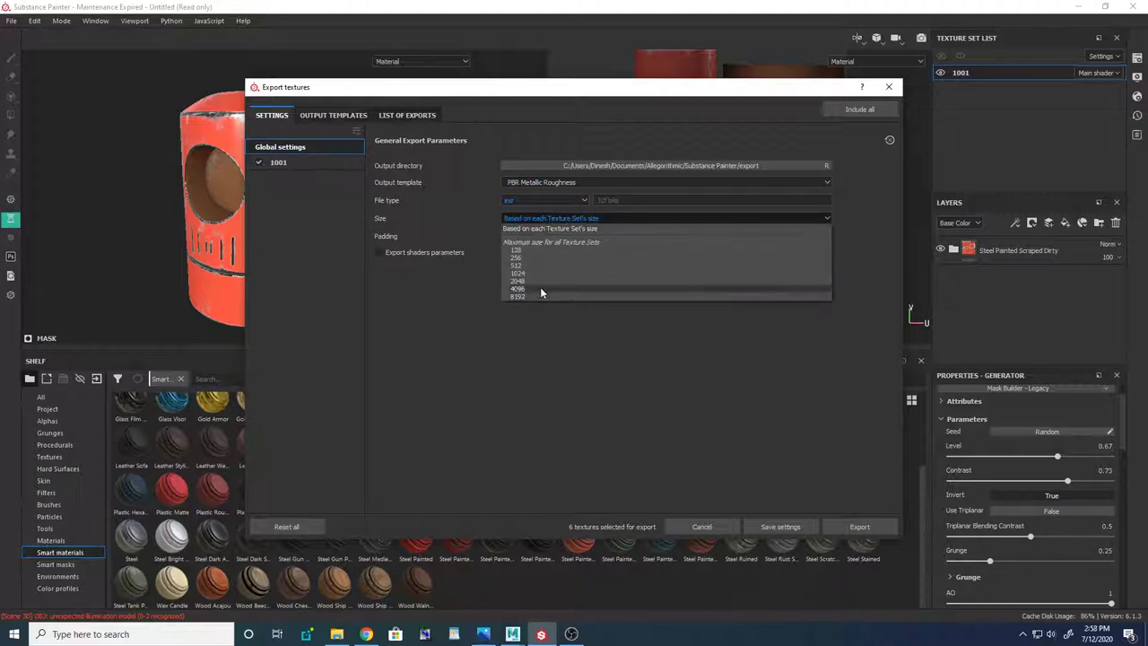
click(518, 272)
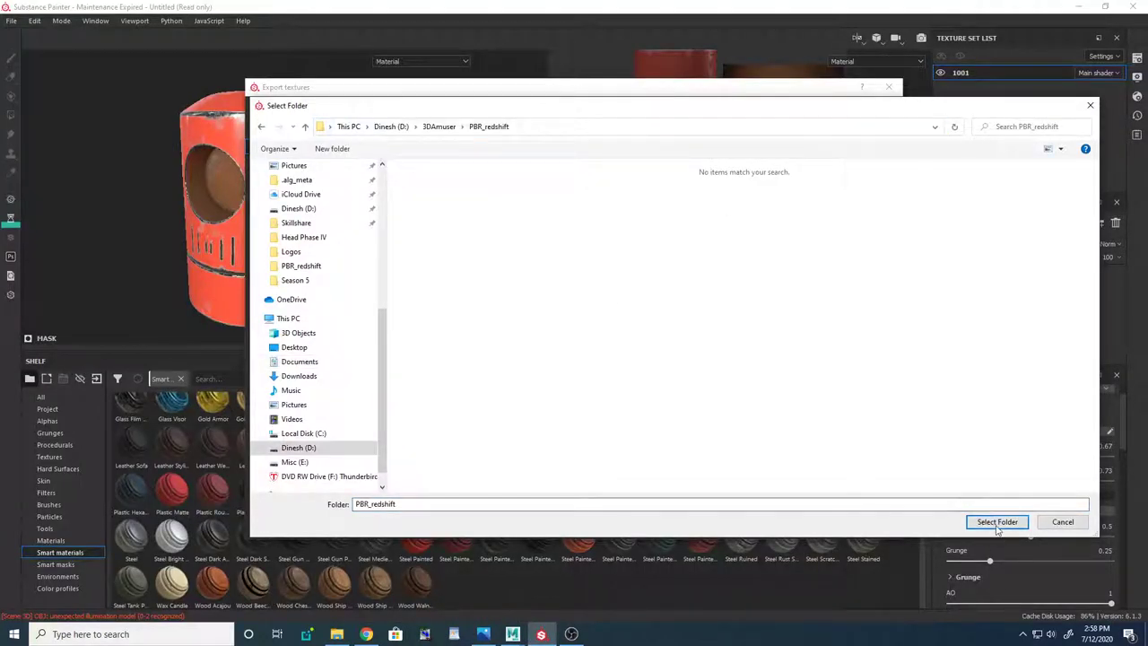
click(997, 521)
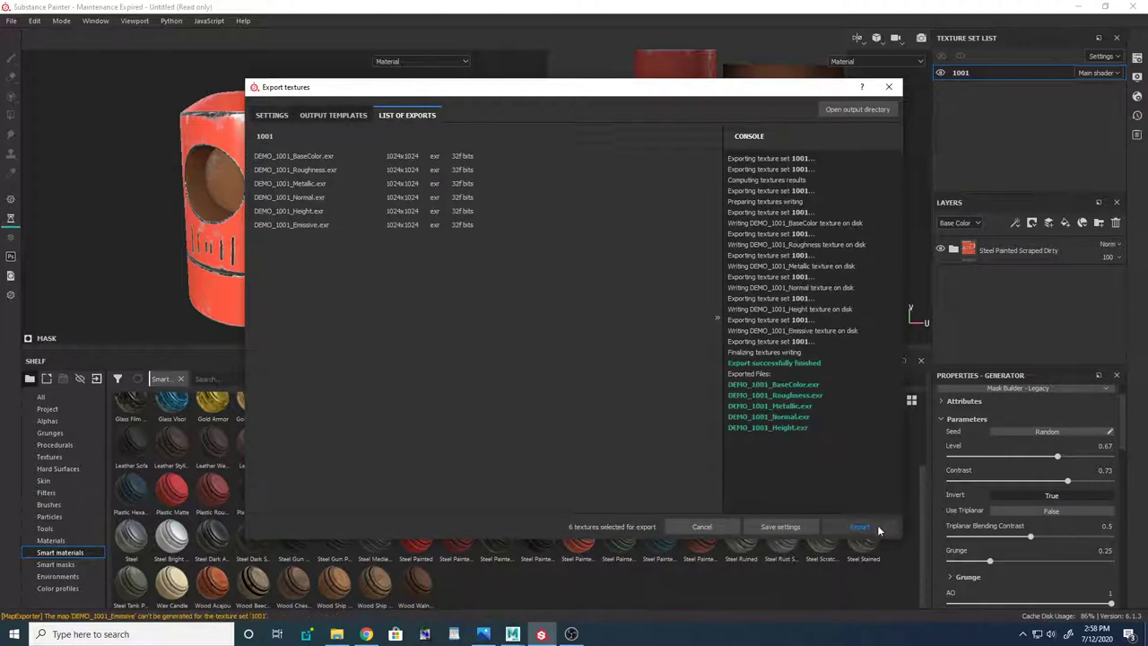
click(858, 526)
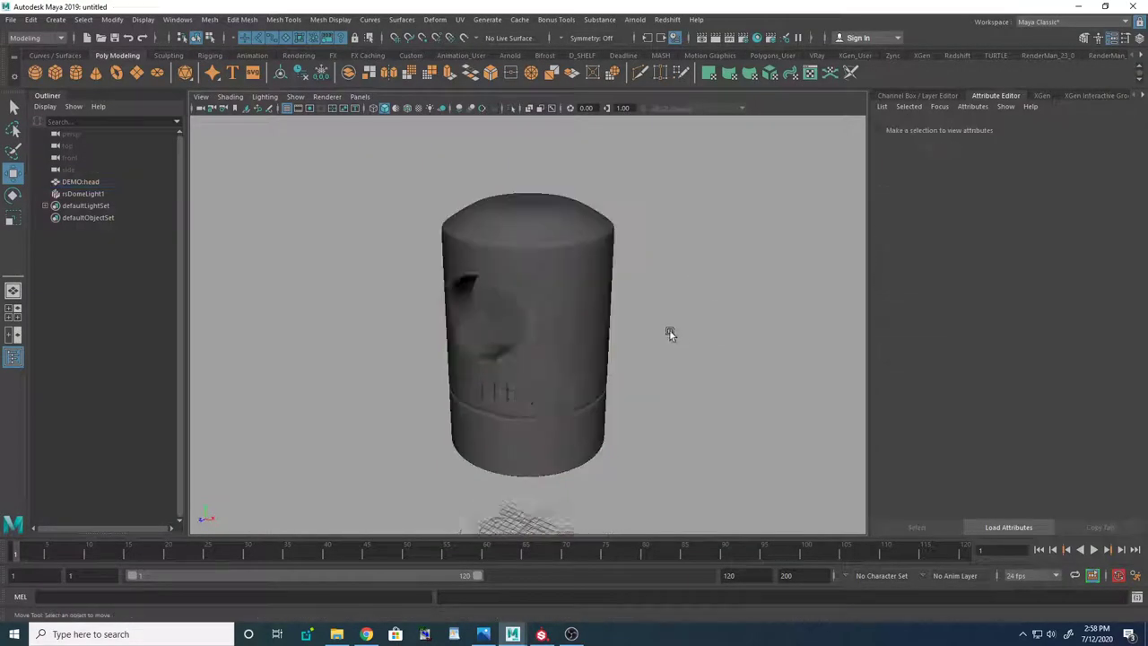
Step: Select rsDomeLight1 in Maya and confirm its dome map is Tomoco Studio
click(83, 193)
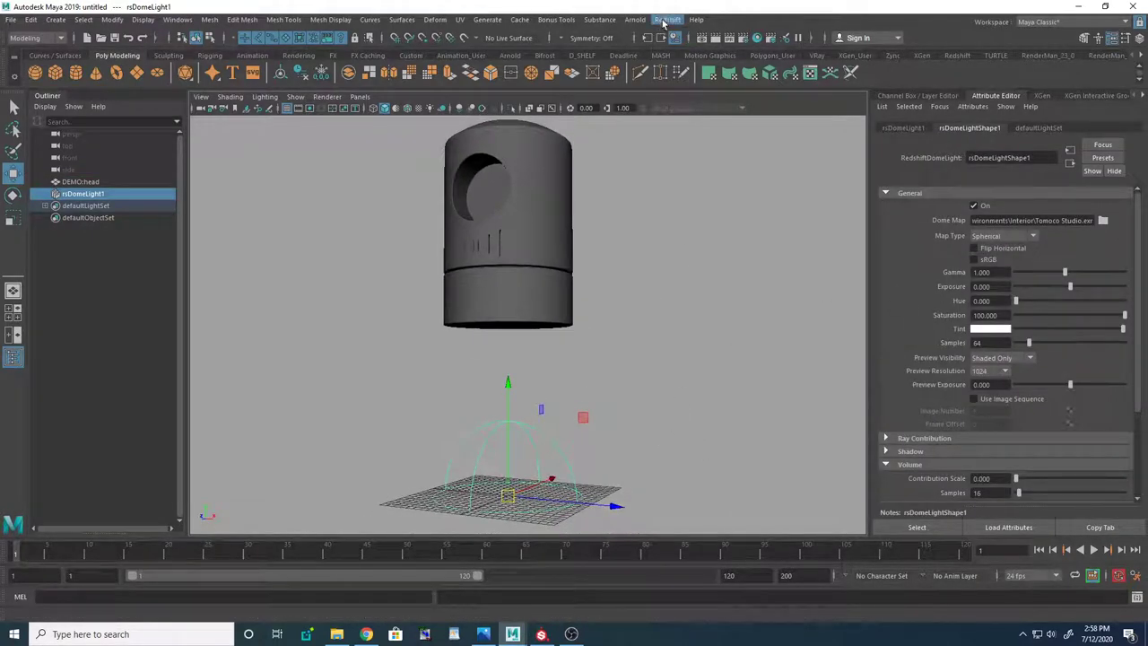
click(667, 18)
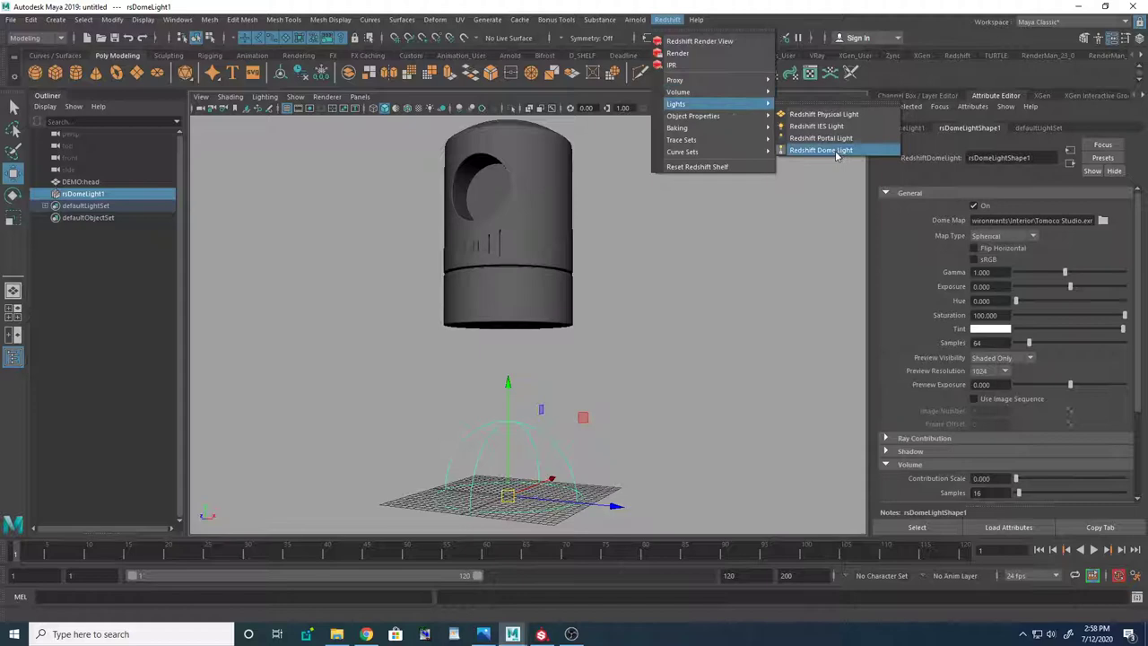
click(540, 634)
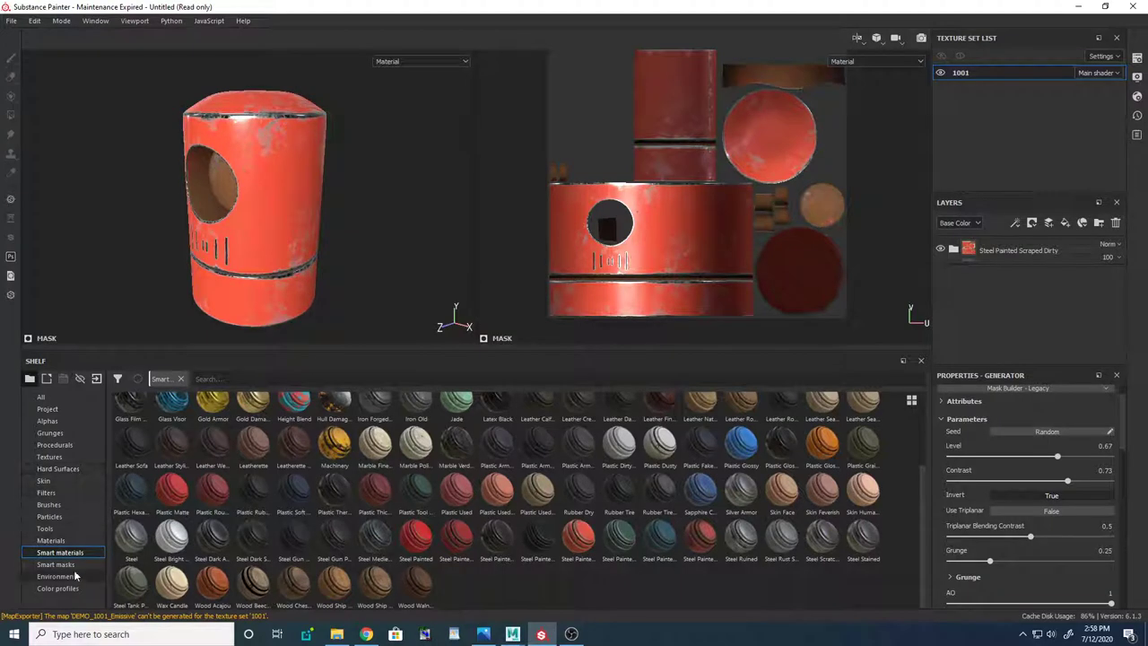
Step: Light Substance Painter's viewport with the Tomoco Studio environment, then return to Maya
click(58, 576)
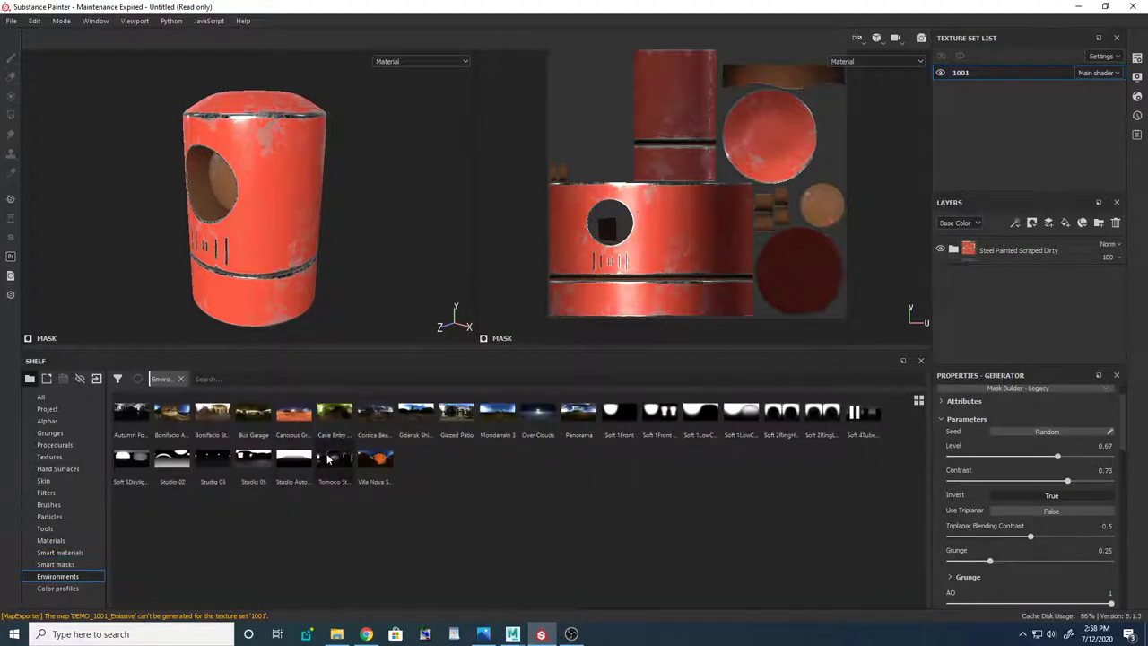
click(334, 459)
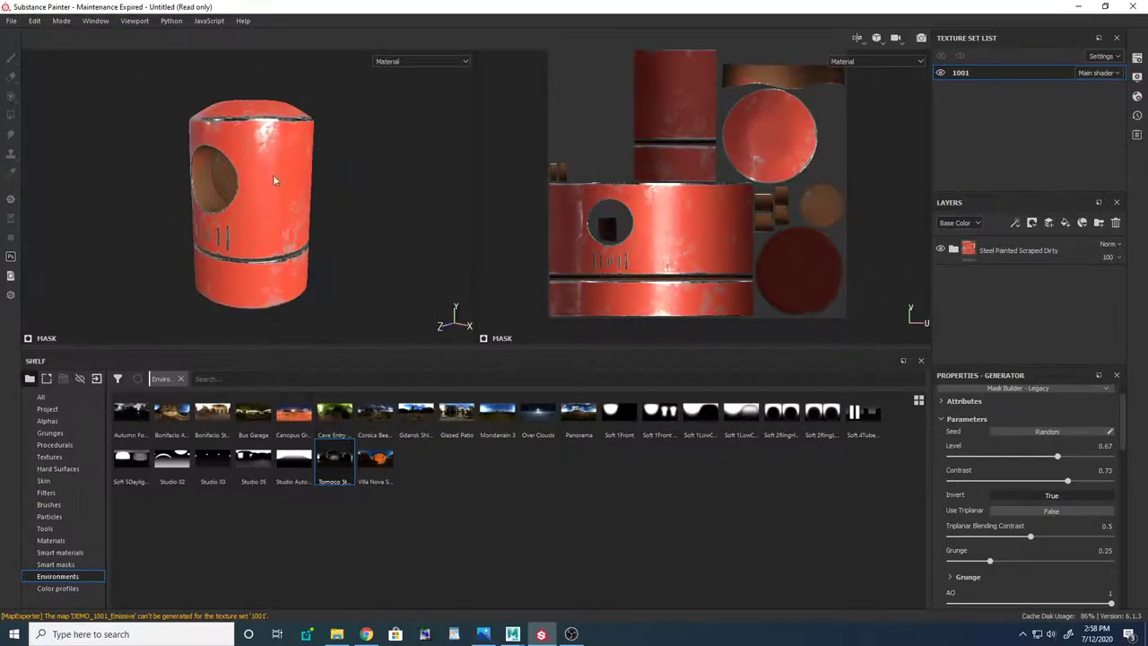
click(171, 413)
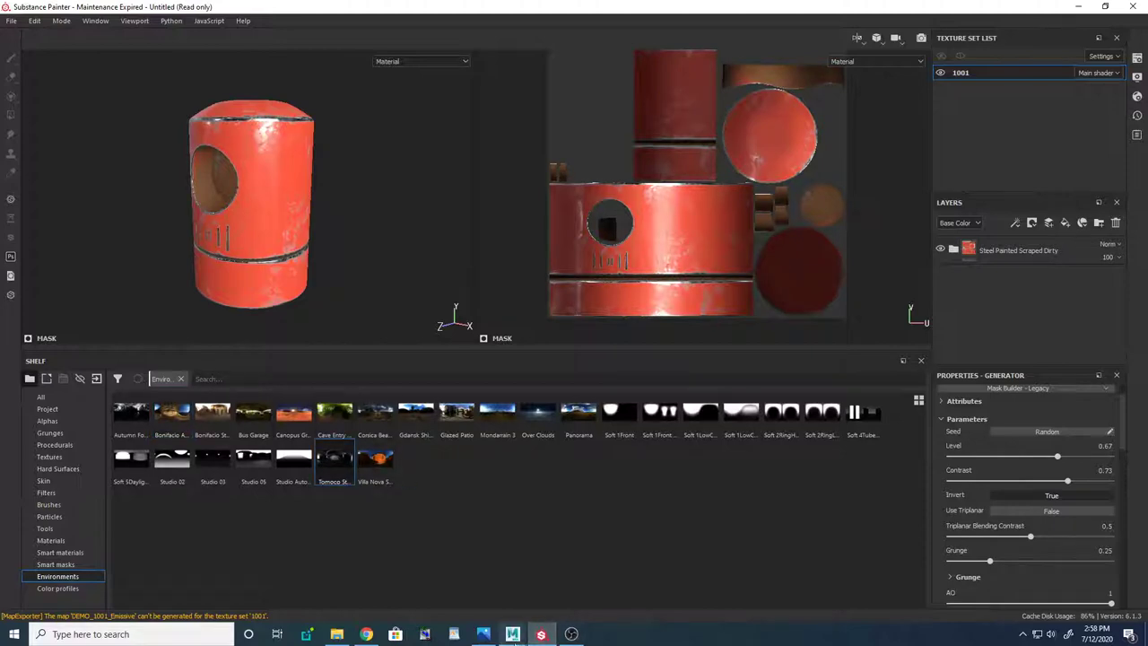
click(512, 634)
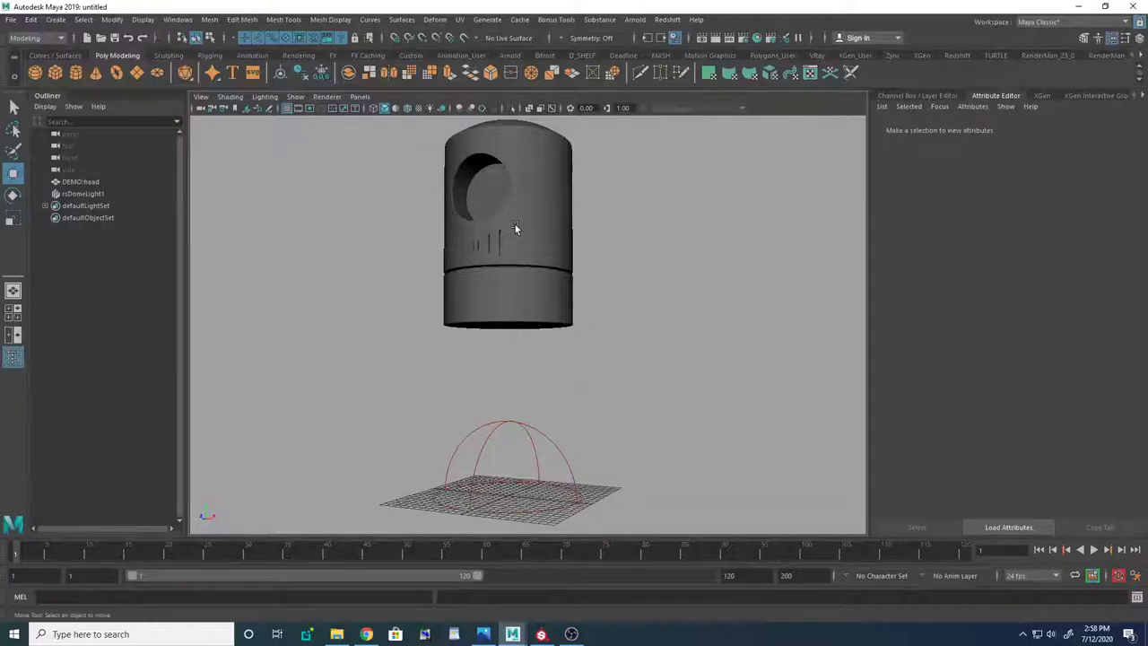
click(82, 194)
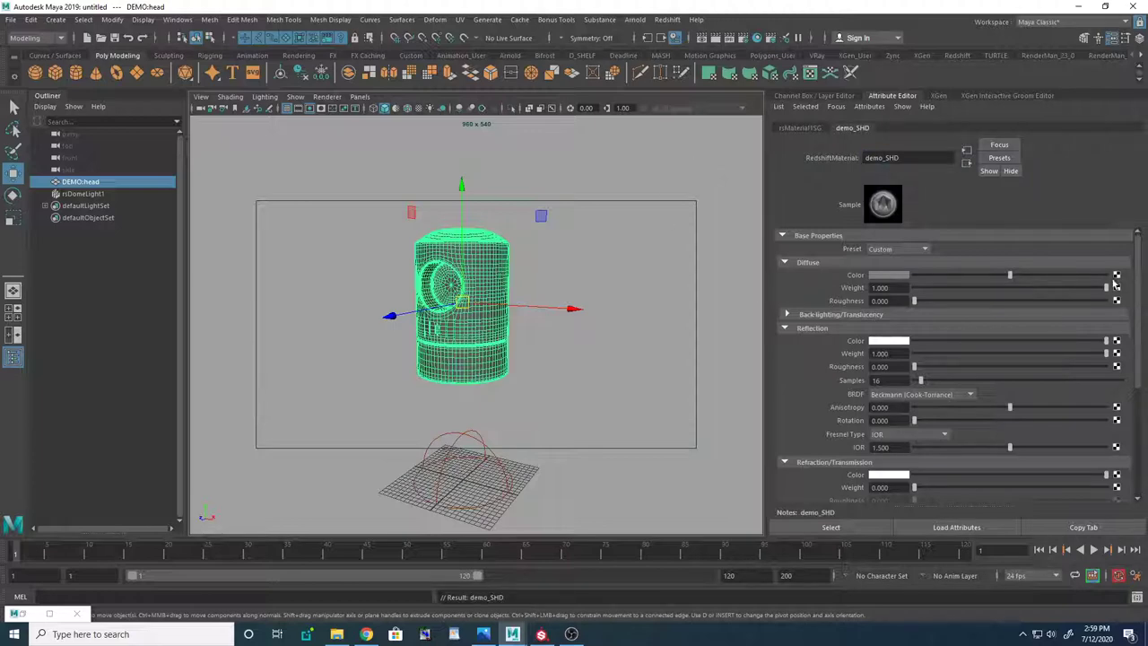
Step: Assign DEMO.head a new RedshiftMaterial named demo_SHD and enable the resolution gate
click(666, 19)
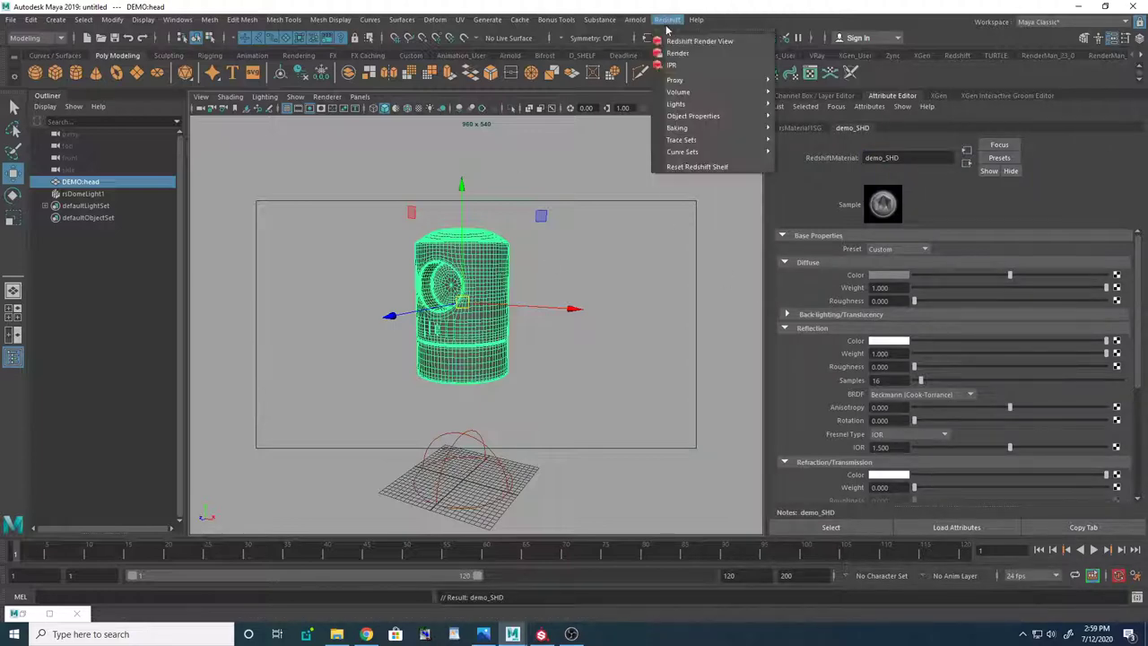
Step: Connect BaseColor to Diffuse Color and Roughness alpha to Reflection Roughness, using GGX BRDF
click(699, 40)
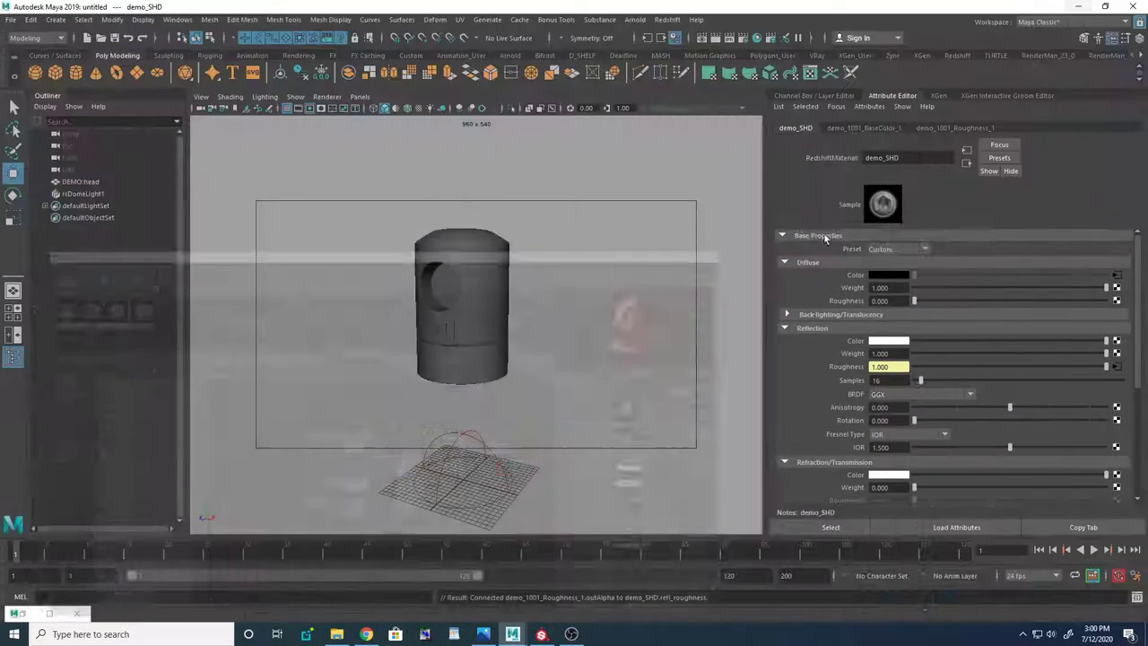
click(667, 19)
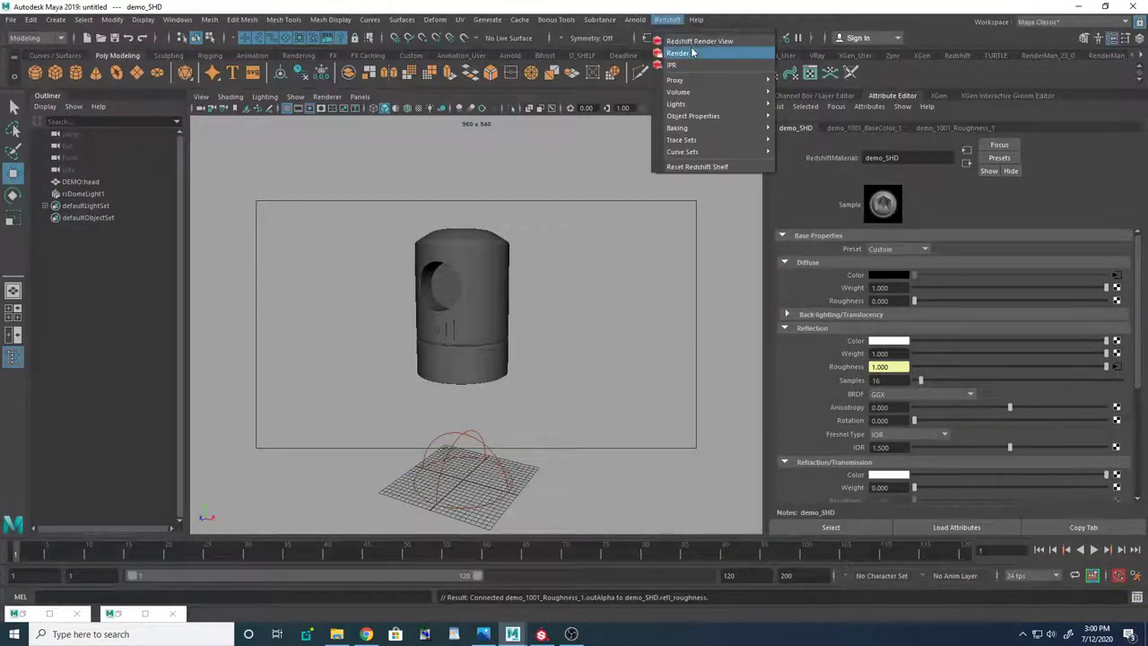
Step: Render the red scraped canister in Redshift Render View, then return to Maya
click(699, 42)
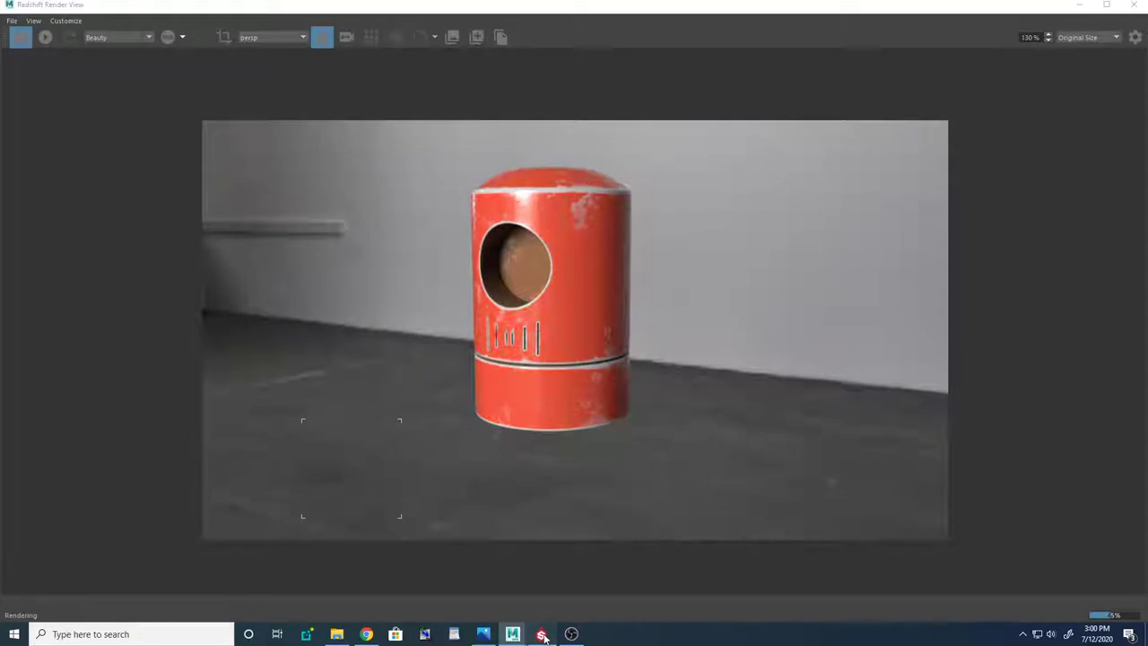
click(541, 634)
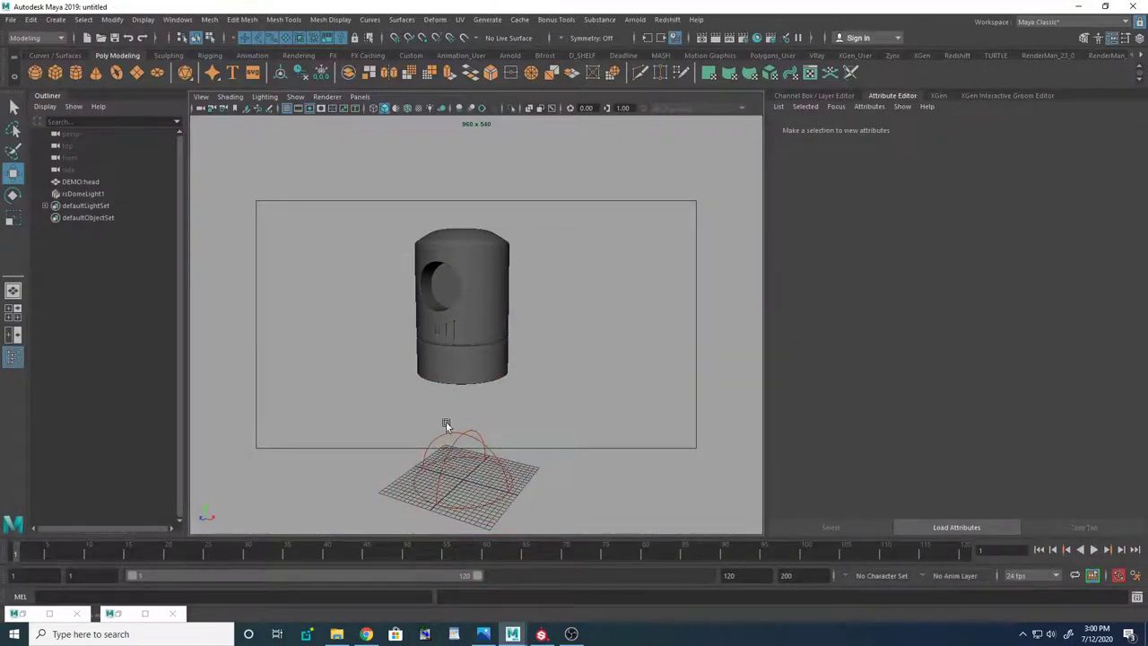
Step: Untick the dome light's Enable Background and set demo_SHD's Fresnel Type to Metalness
click(82, 194)
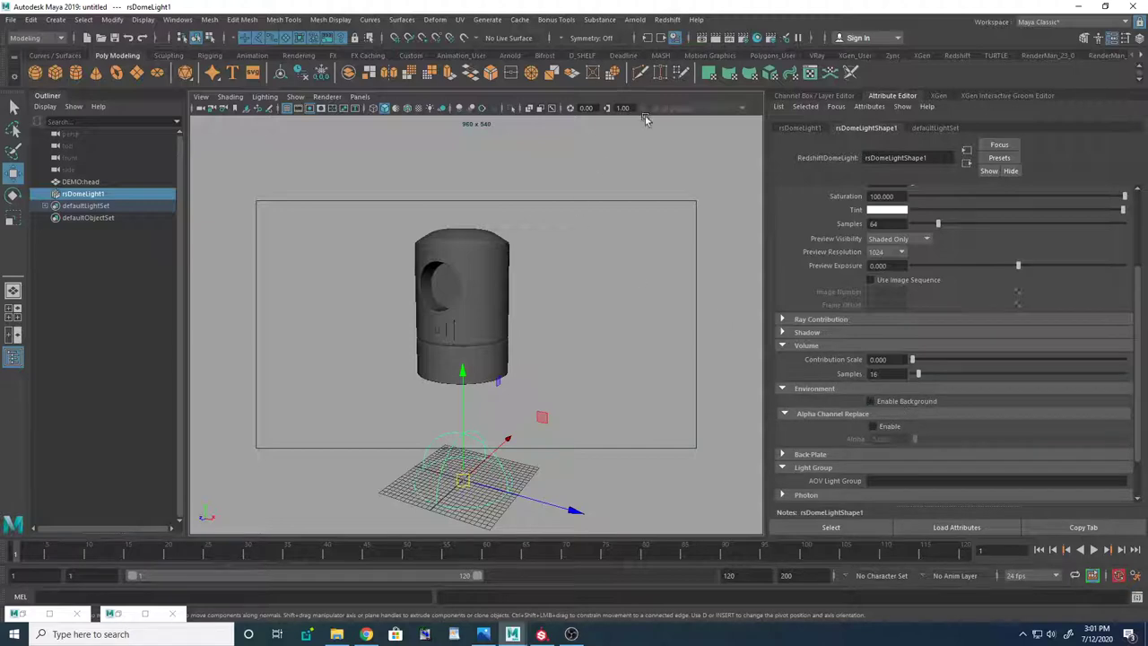
click(80, 181)
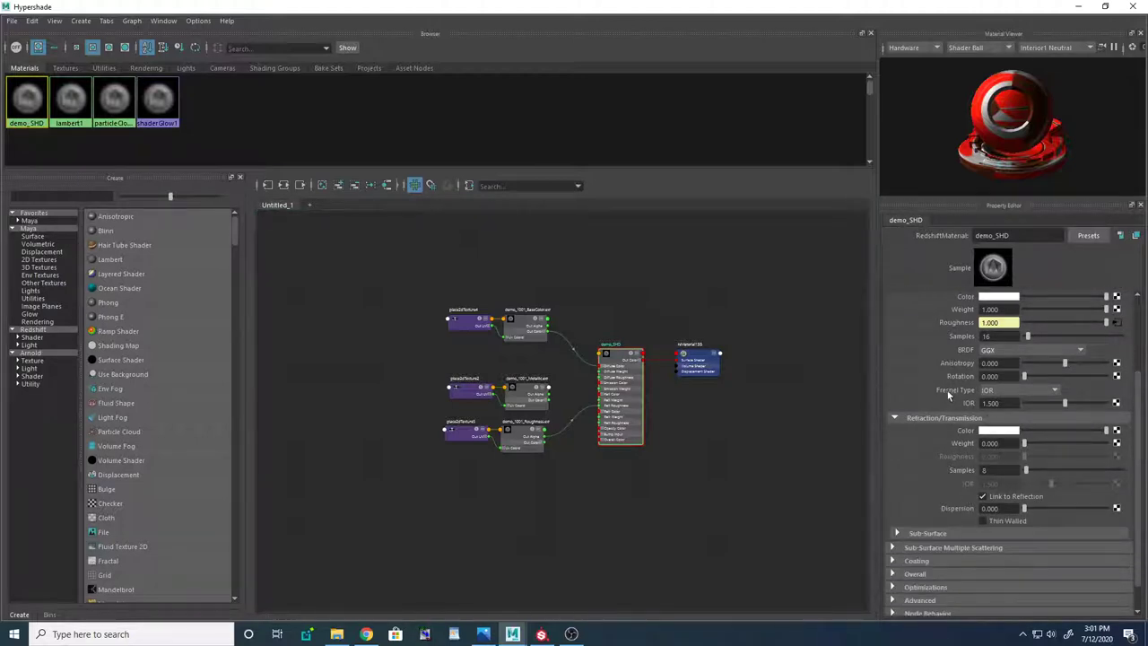
click(1020, 389)
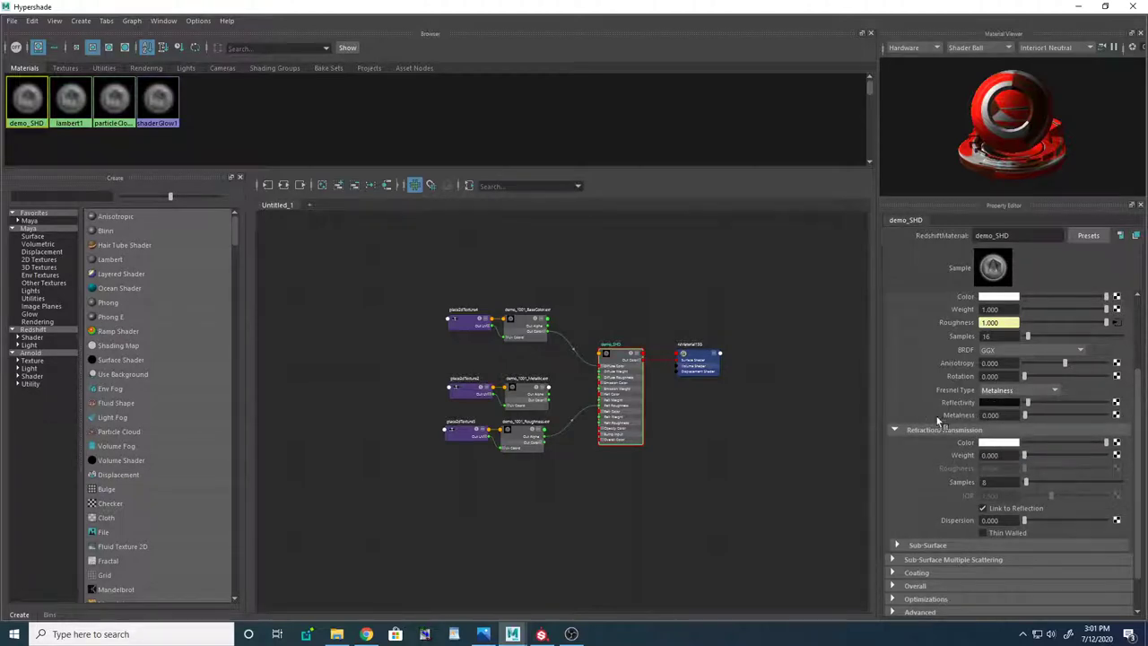
mouse_move(951, 421)
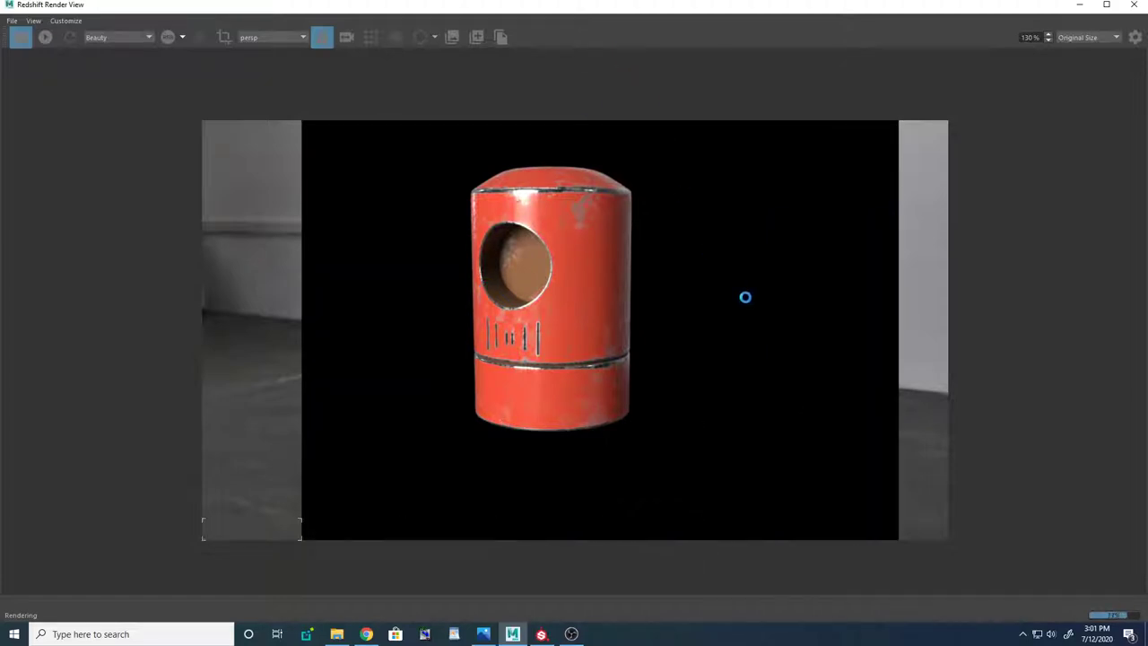
Step: Glance at Substance Painter, then Alt+Tab back to the Maya window
click(541, 634)
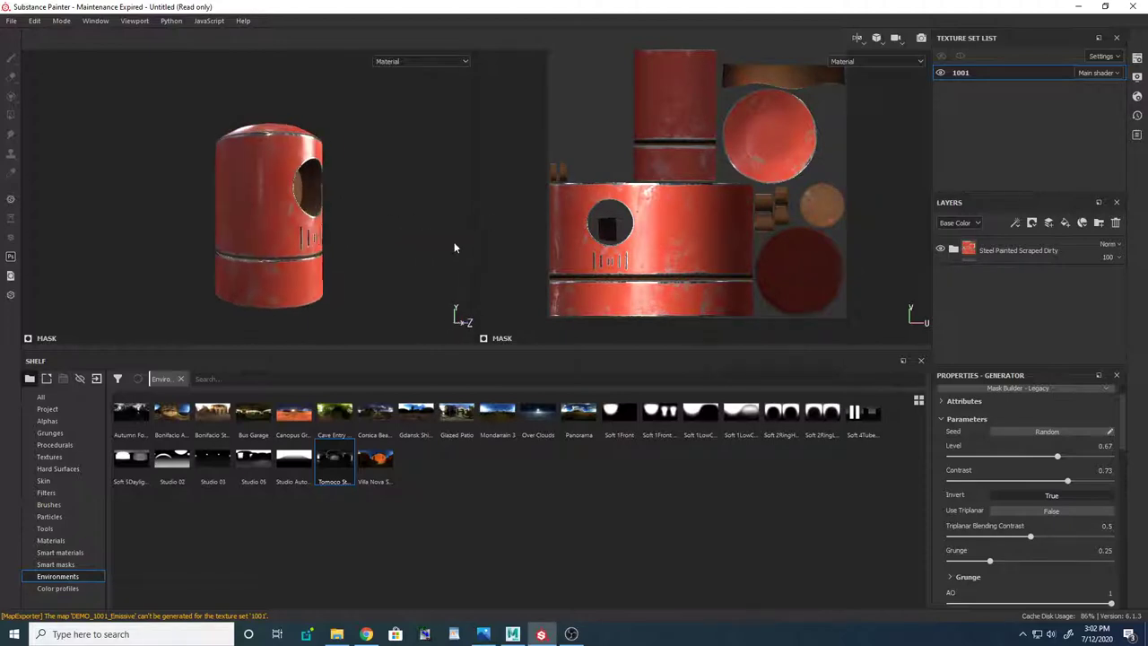
key(alt+tab)
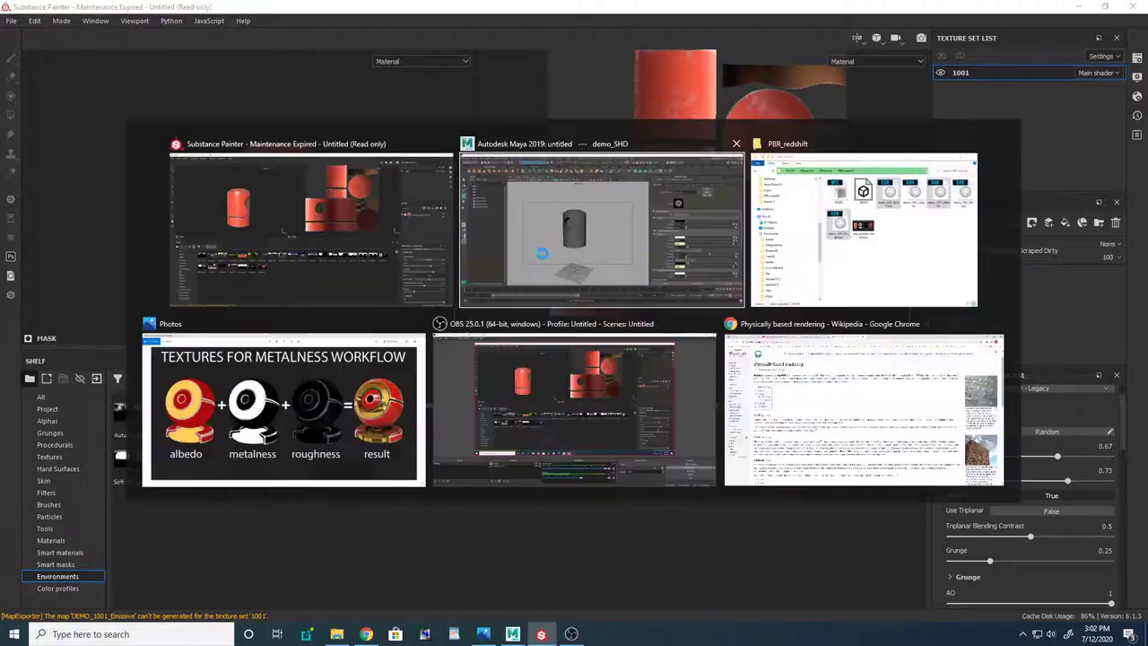
click(601, 144)
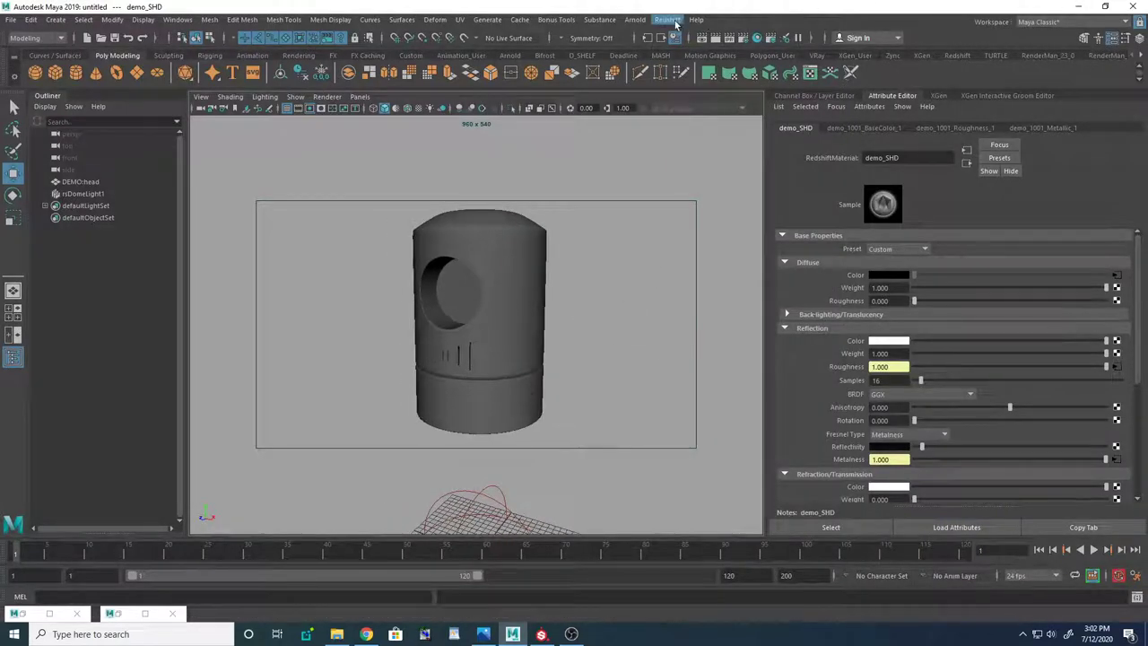
Step: Render the final metalness canister on black, minimize Render View, and show the reference chart
click(668, 19)
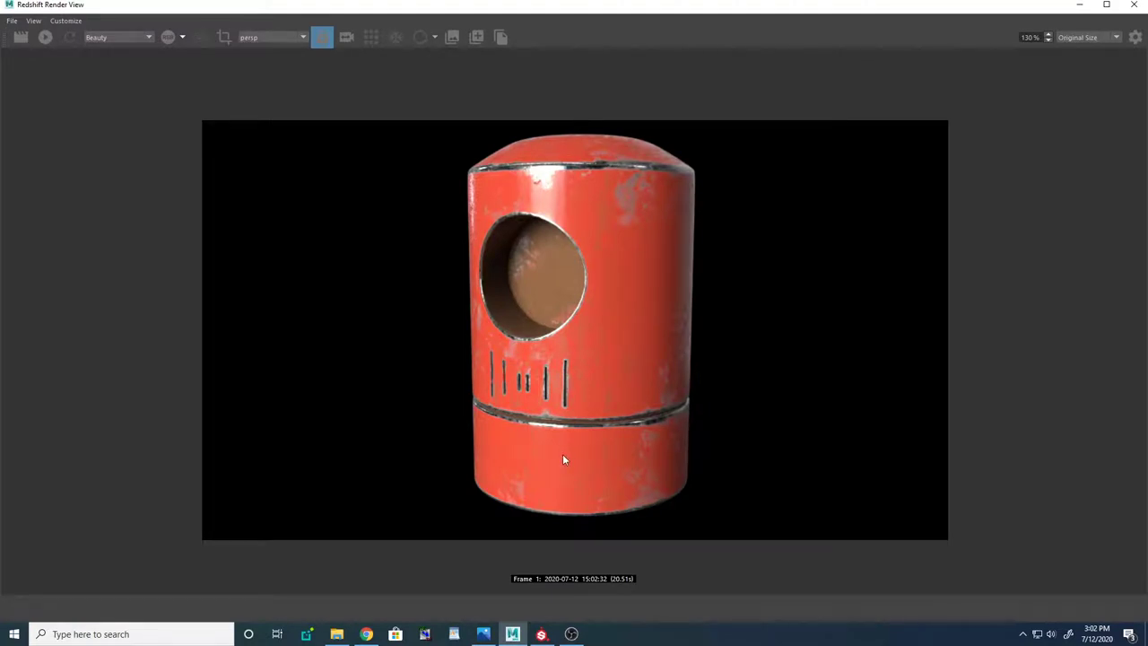
mouse_move(527, 422)
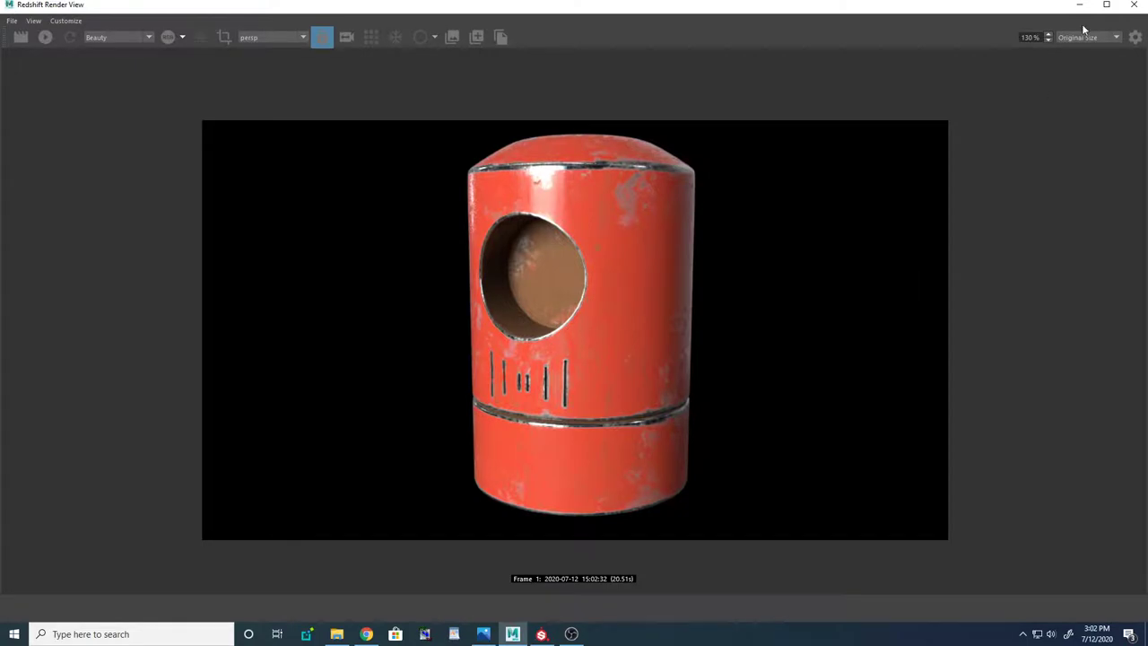
click(513, 634)
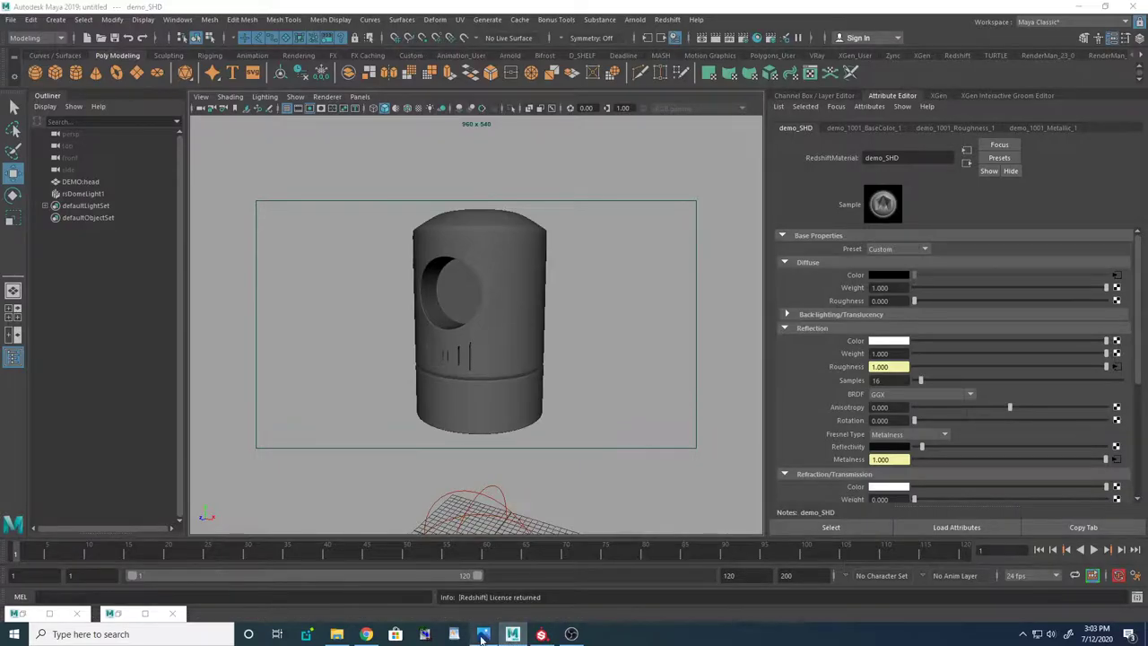
click(482, 634)
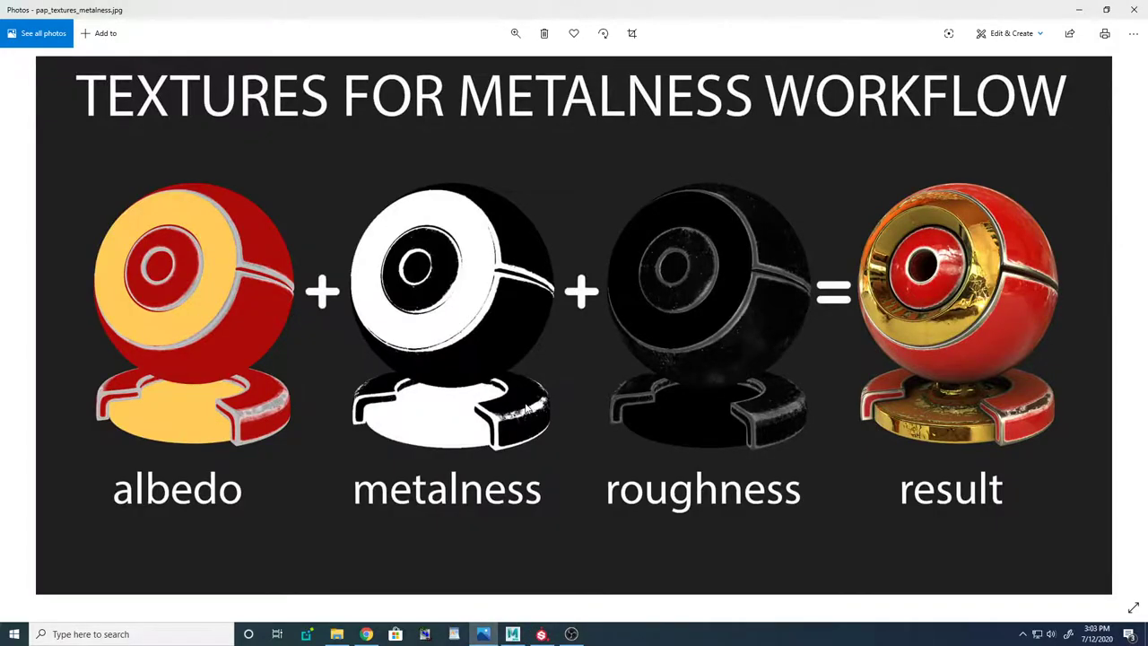